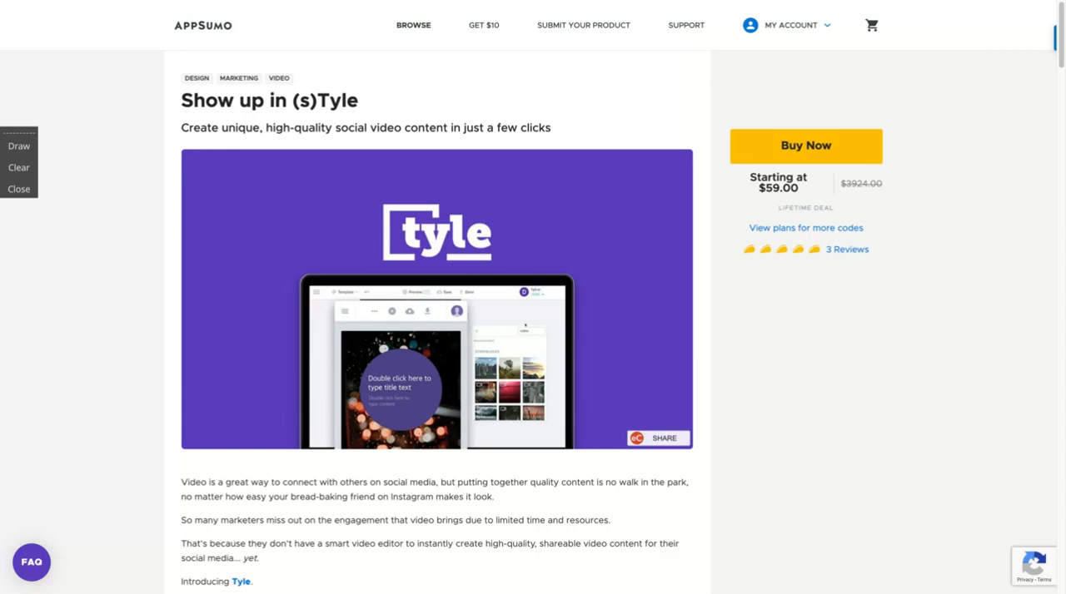
Step: Scroll the AppSumo Tyle deal page down to the Single, Double and Multiple plans
scroll("down", 3)
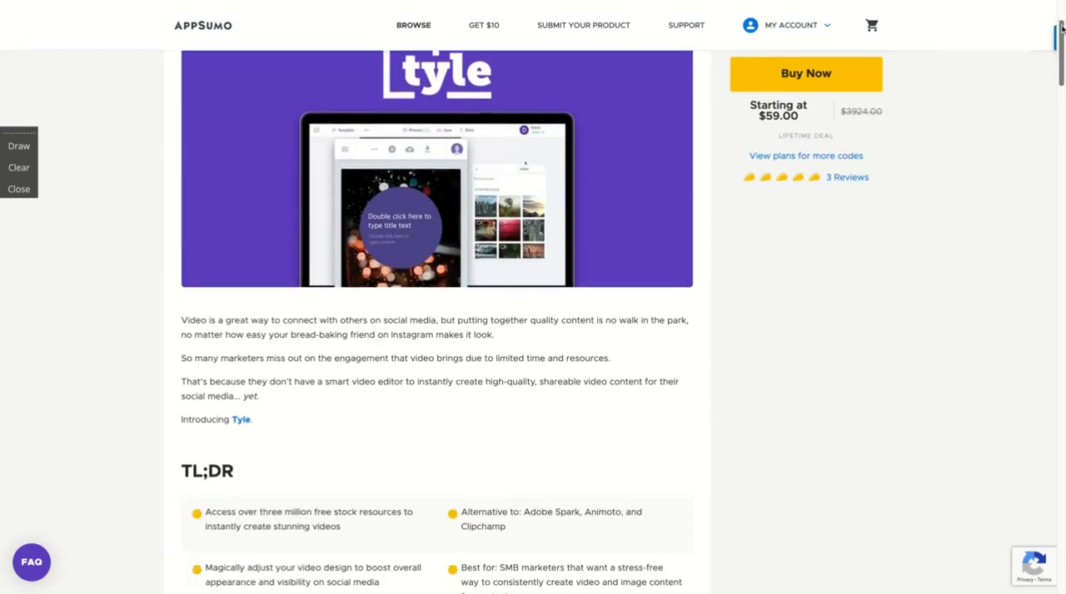
scroll("down", 3)
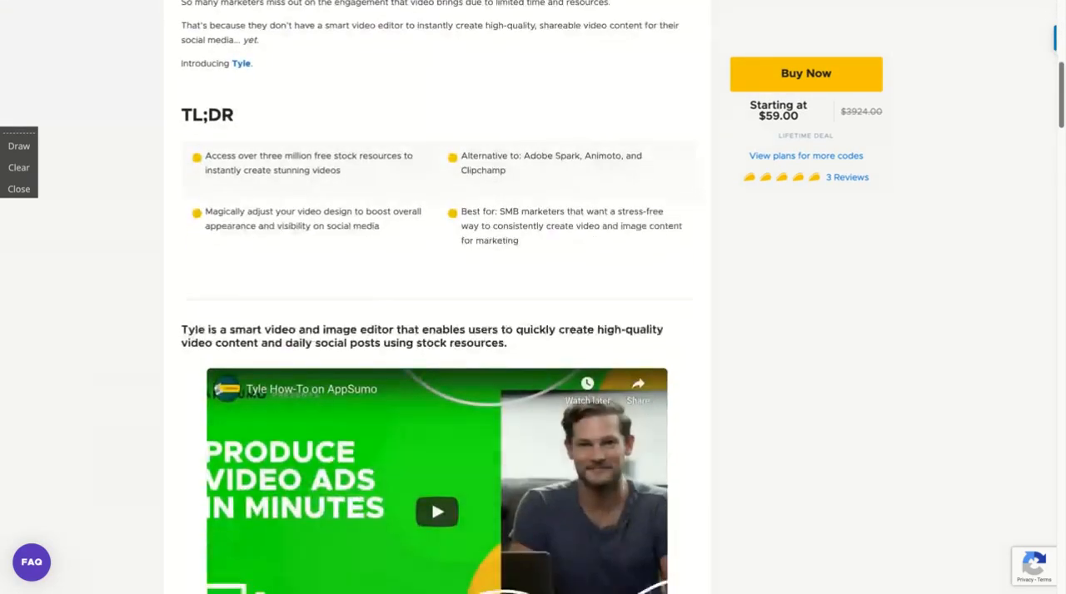
scroll("down", 3)
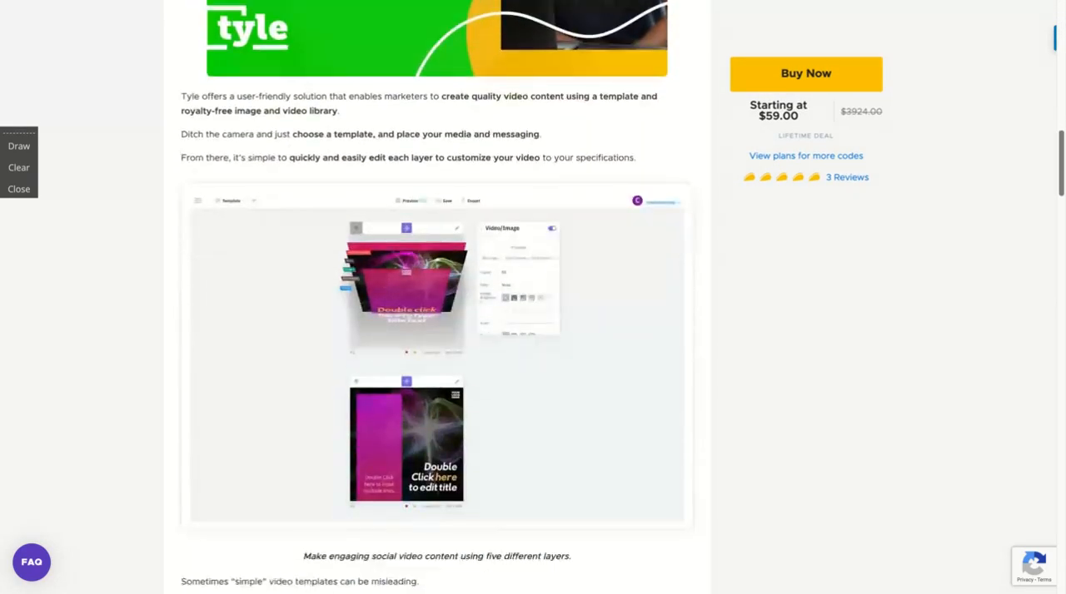
scroll("down", 3)
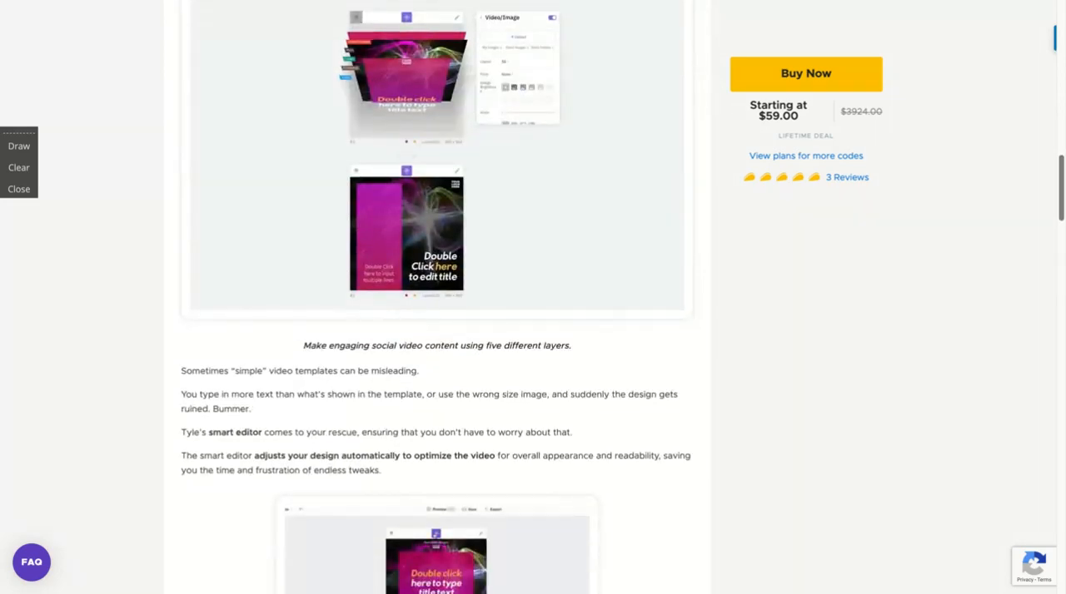
scroll("down", 3)
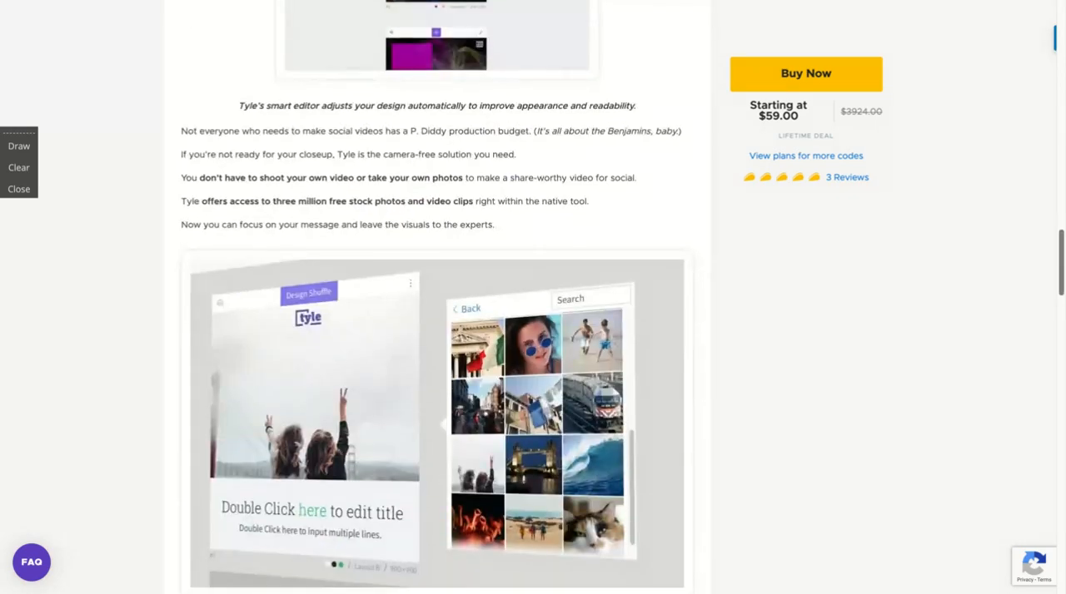
scroll("down", 3)
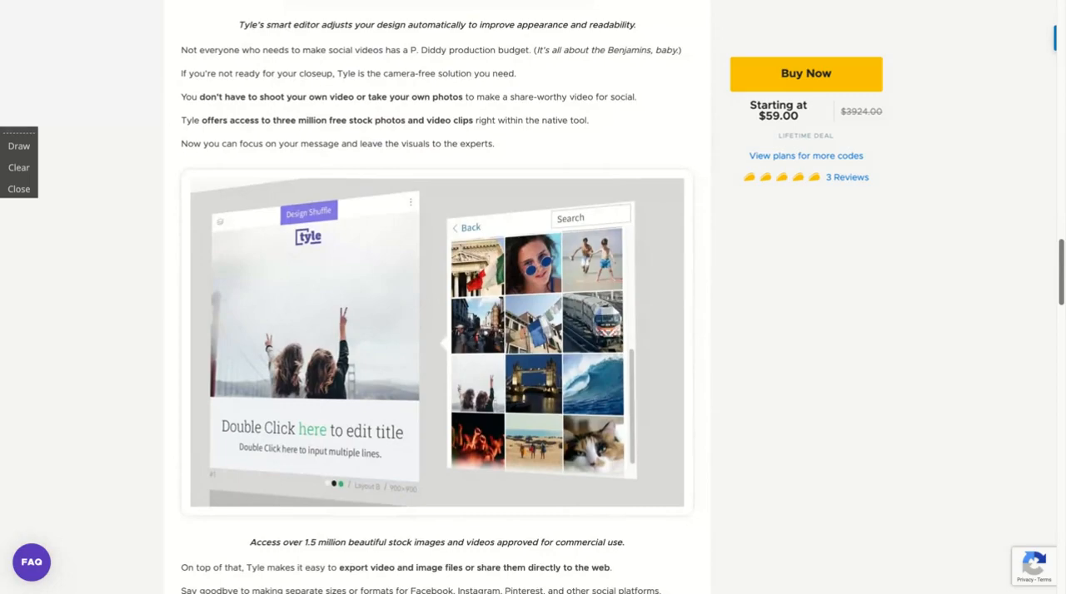
scroll("down", 3)
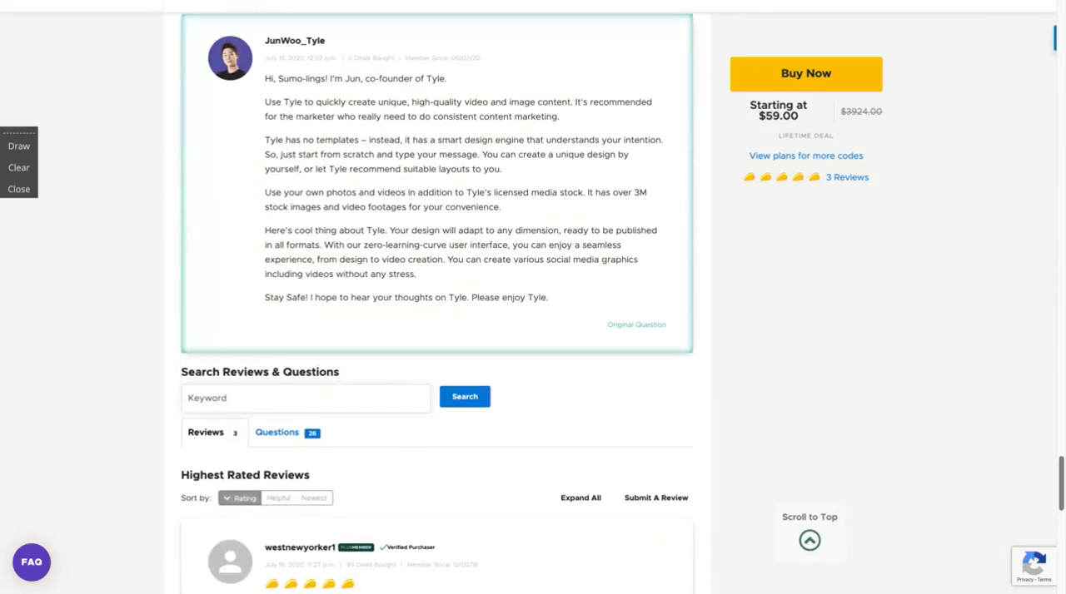
scroll("up", 3)
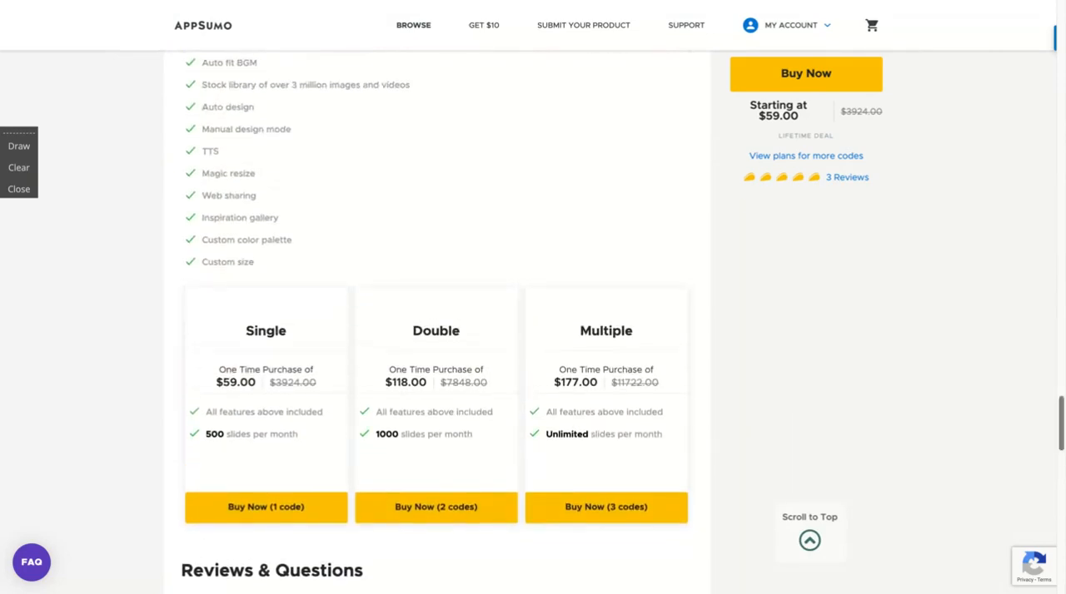
scroll("down", 3)
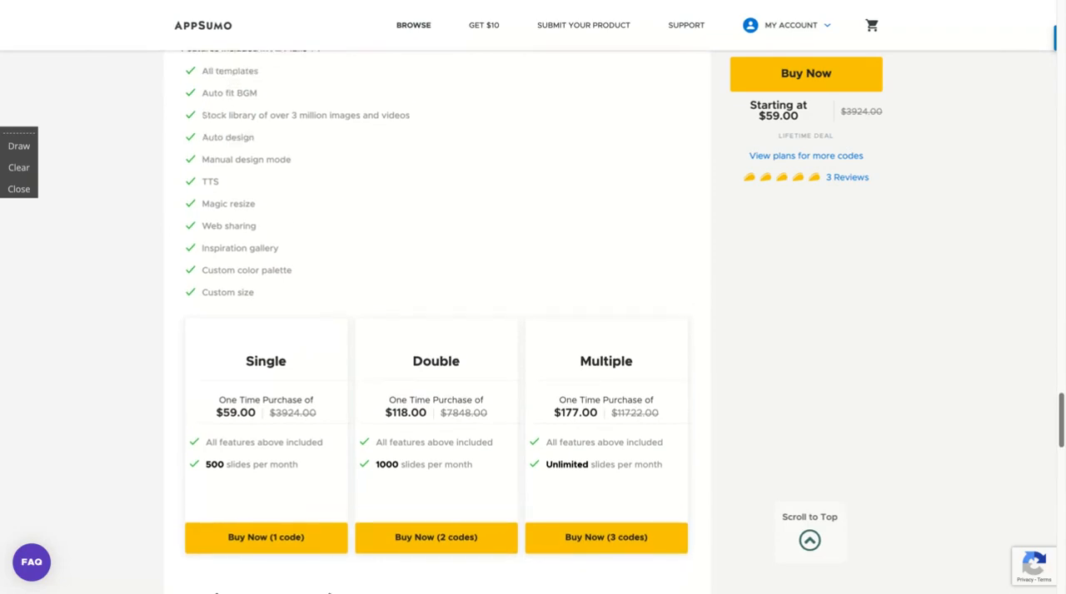
mouse_move(758, 463)
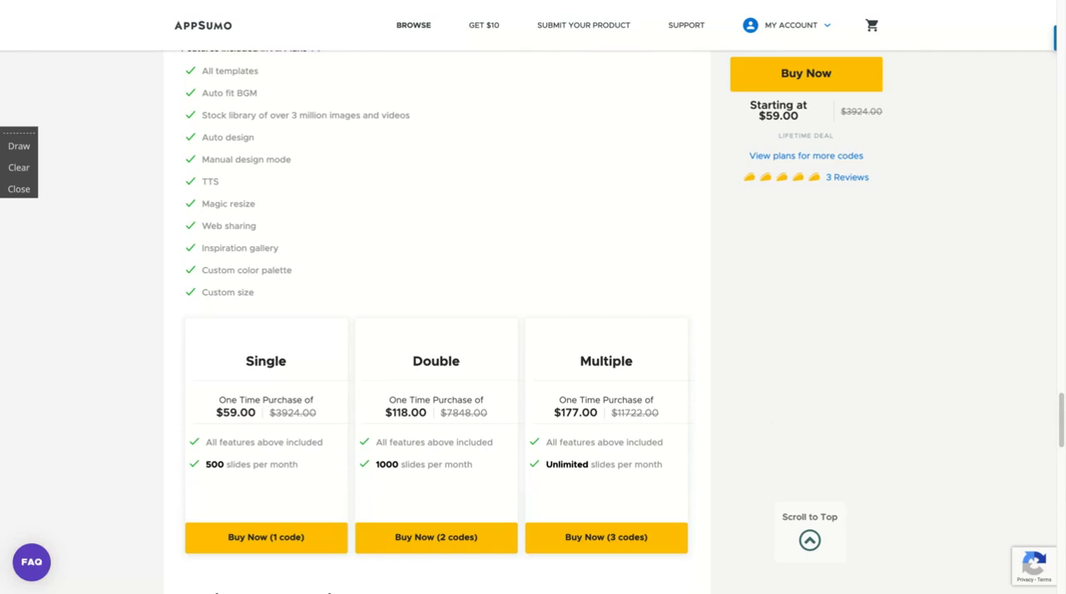
mouse_move(732, 336)
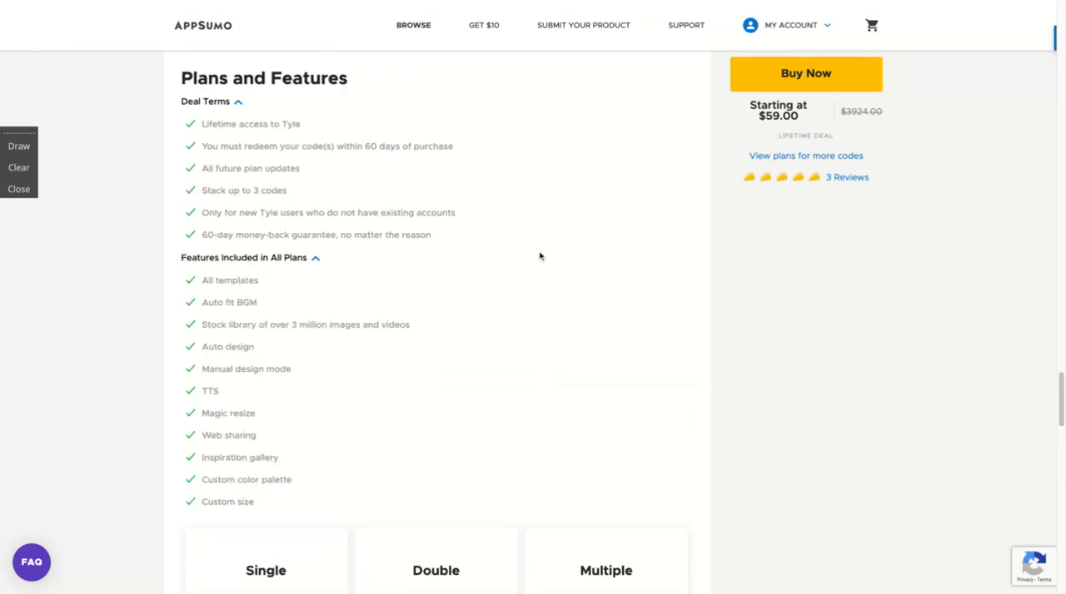
mouse_move(962, 254)
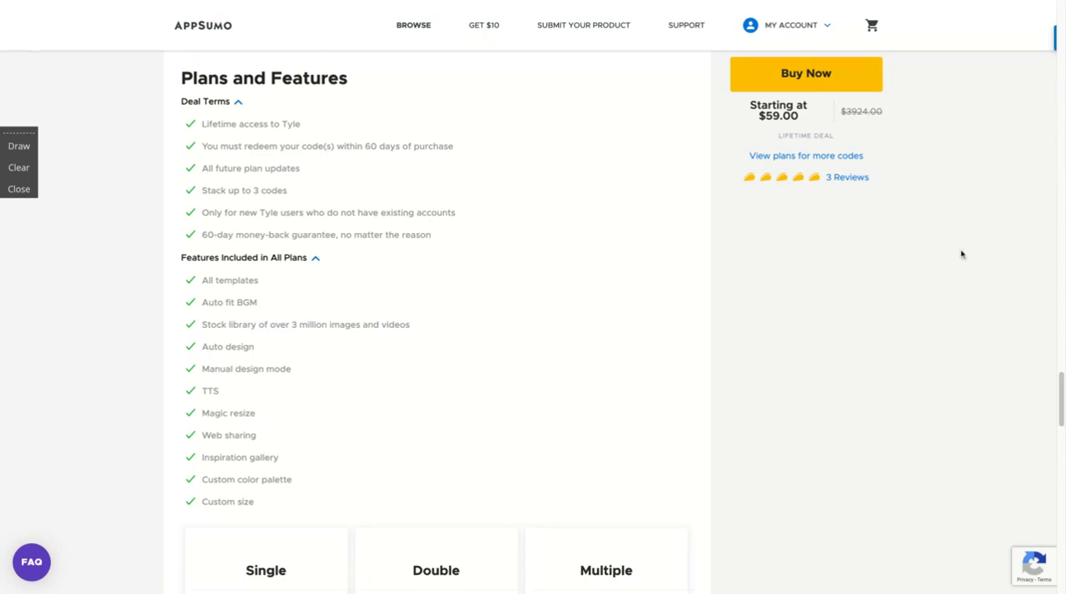
mouse_move(1060, 392)
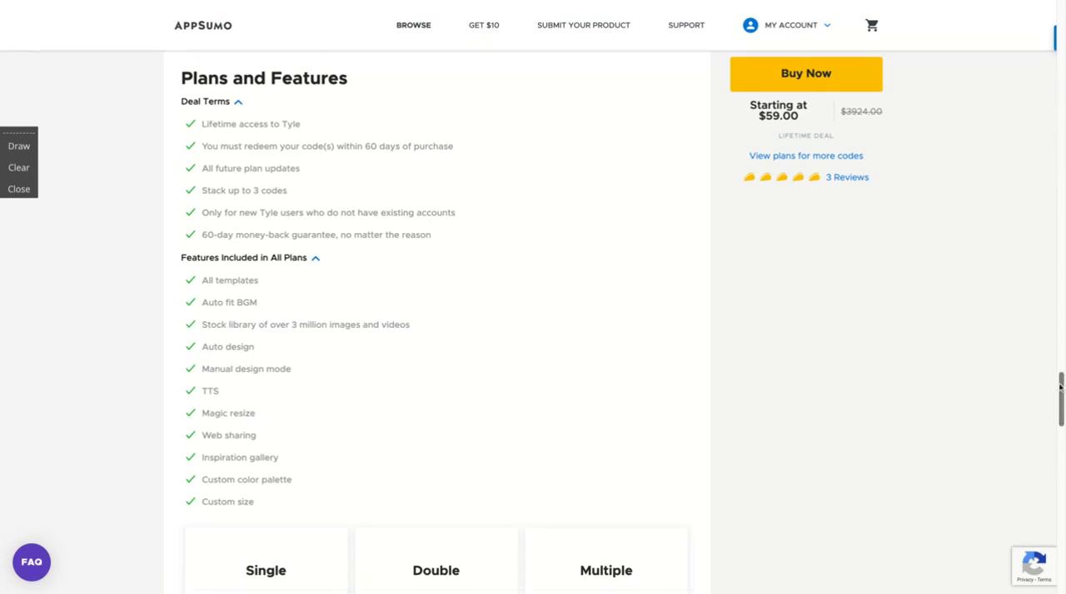
scroll("down", 3)
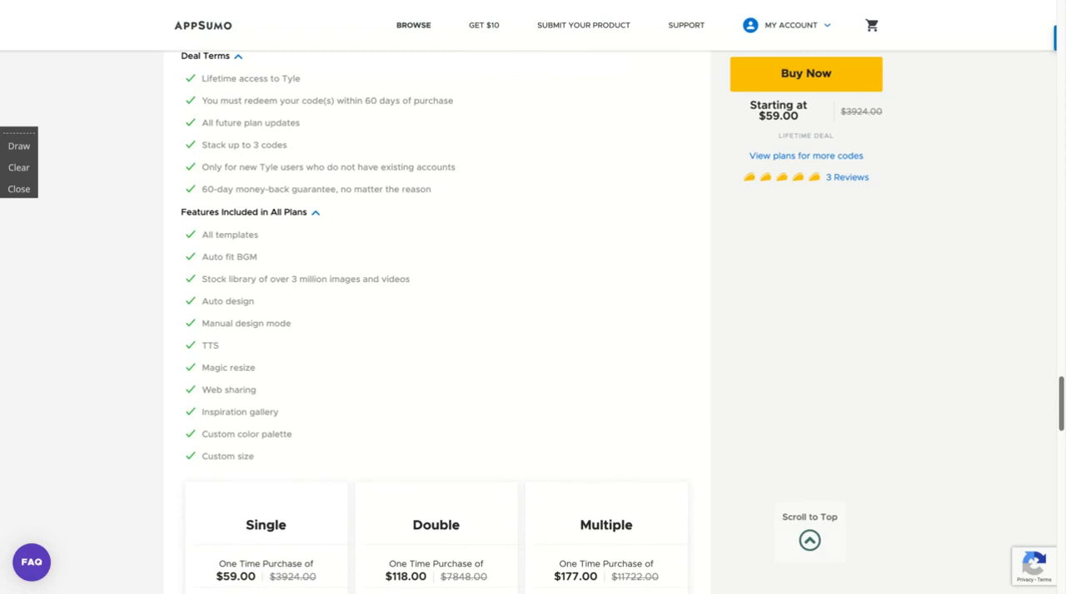
scroll("down", 3)
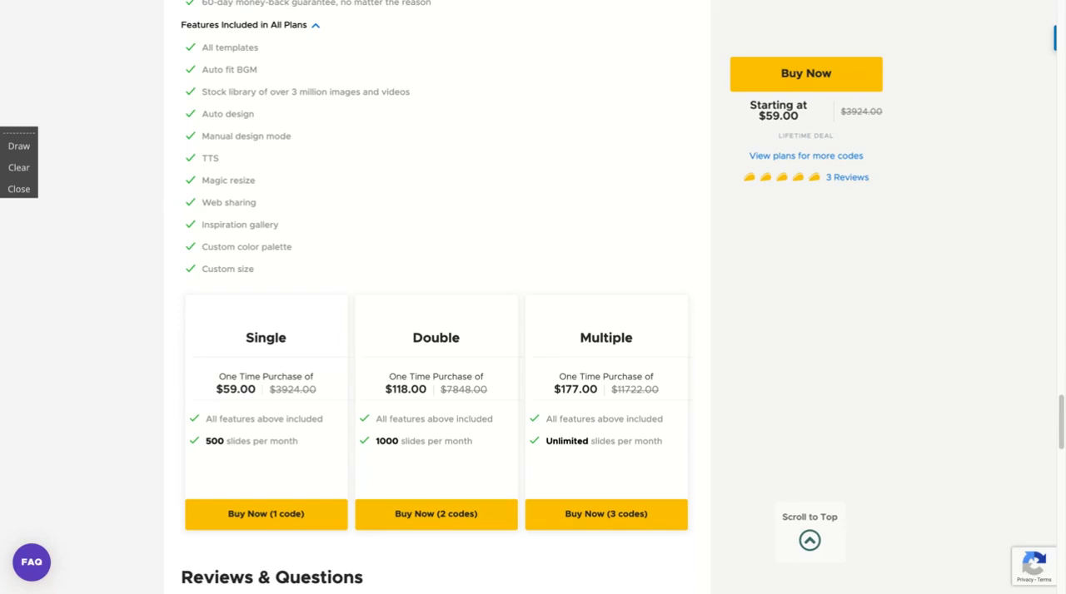
mouse_move(398, 4)
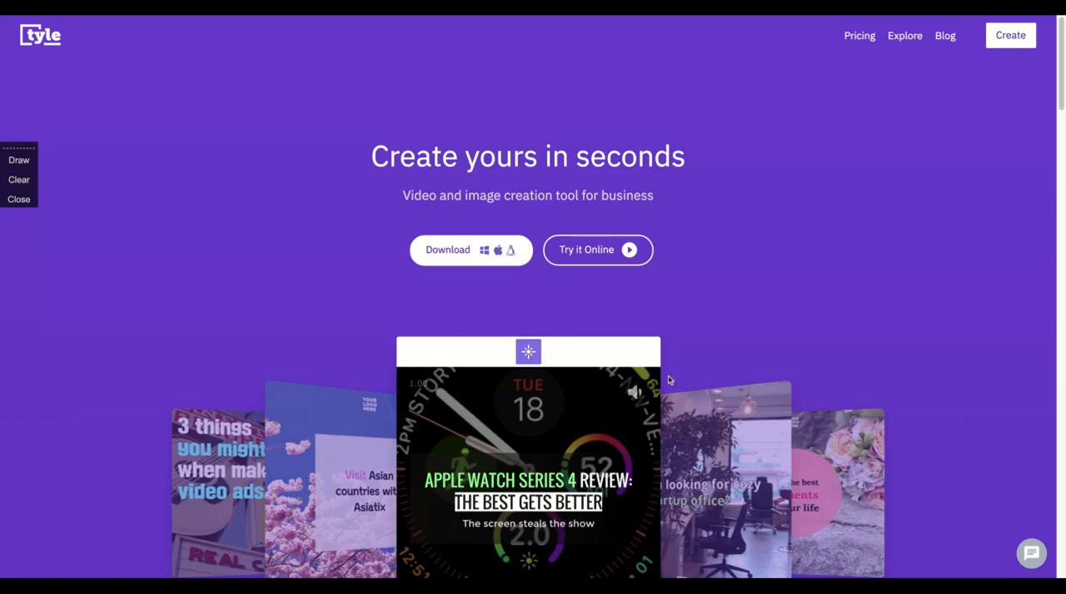
mouse_move(695, 310)
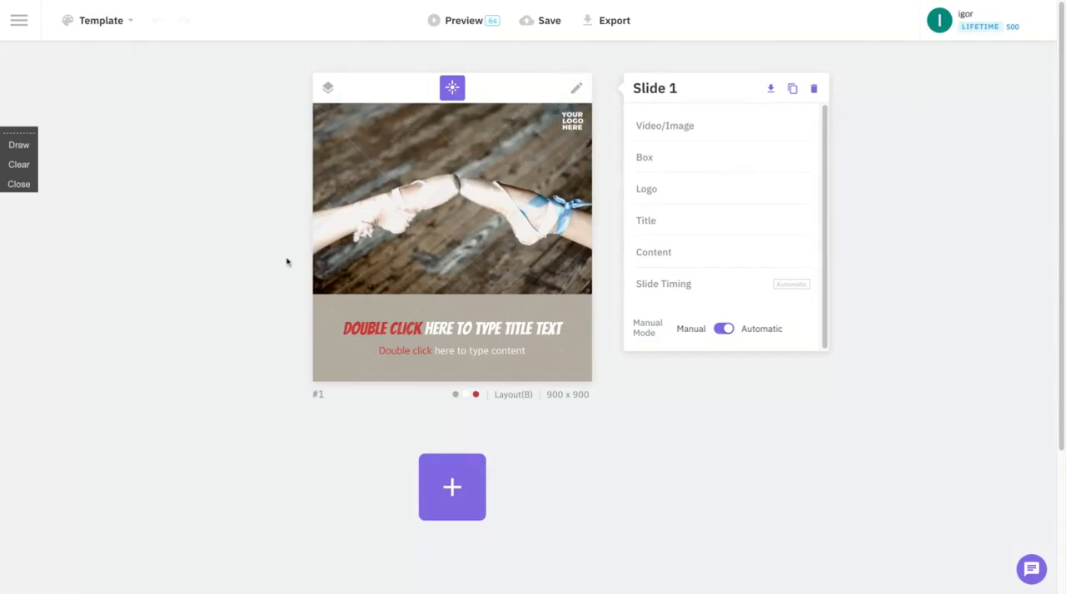
Step: Open the Template options and browse the alternative theme designs
left_click(100, 20)
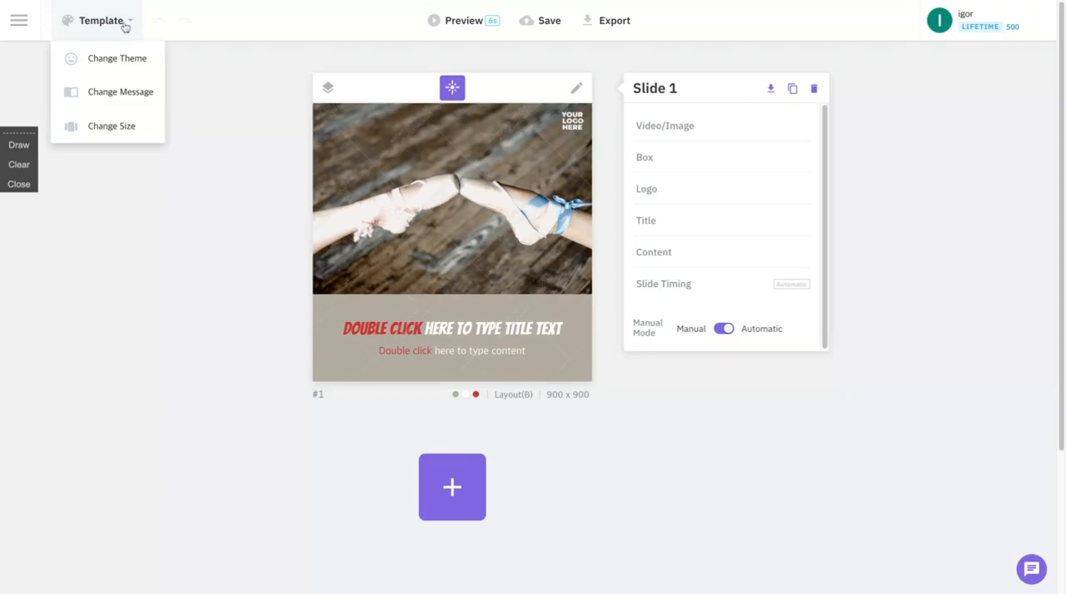
left_click(117, 58)
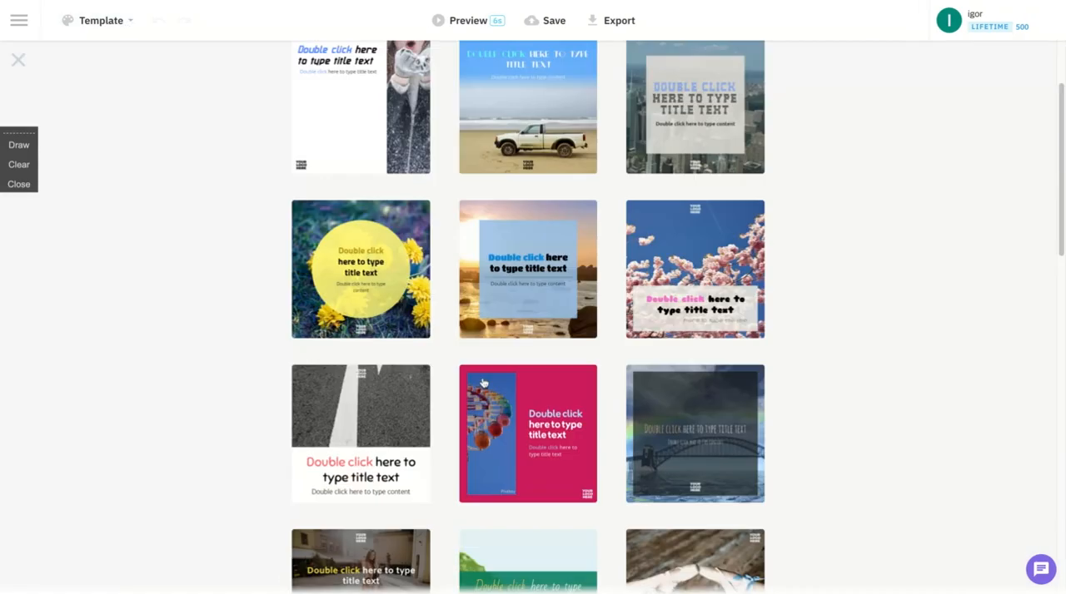
scroll("down", 3)
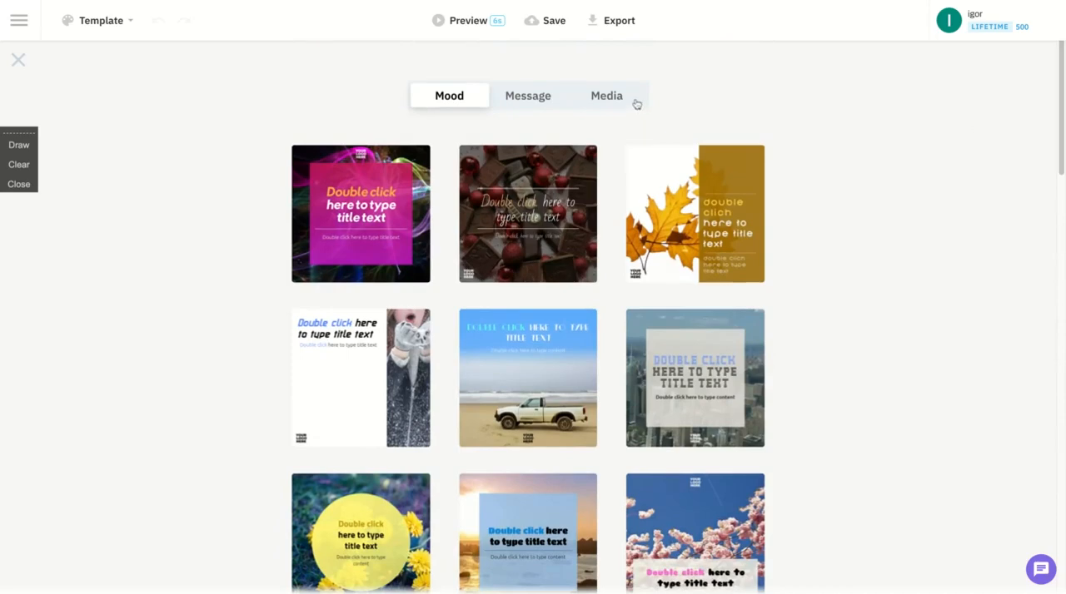
Step: Scroll through the square, landscape and portrait Facebook formats, then the Message templates
left_click(606, 95)
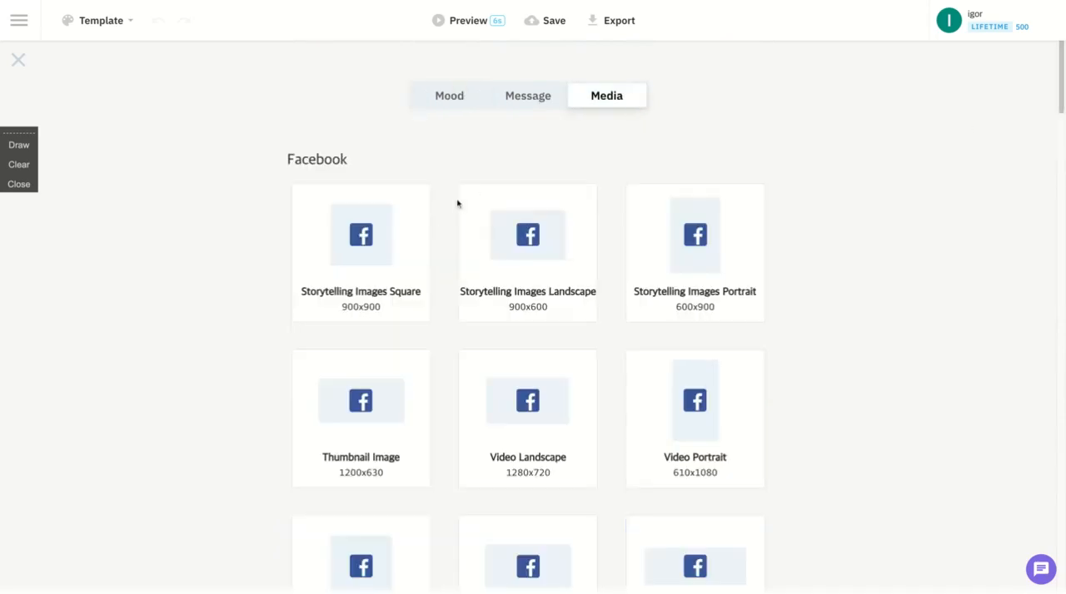
mouse_move(527, 225)
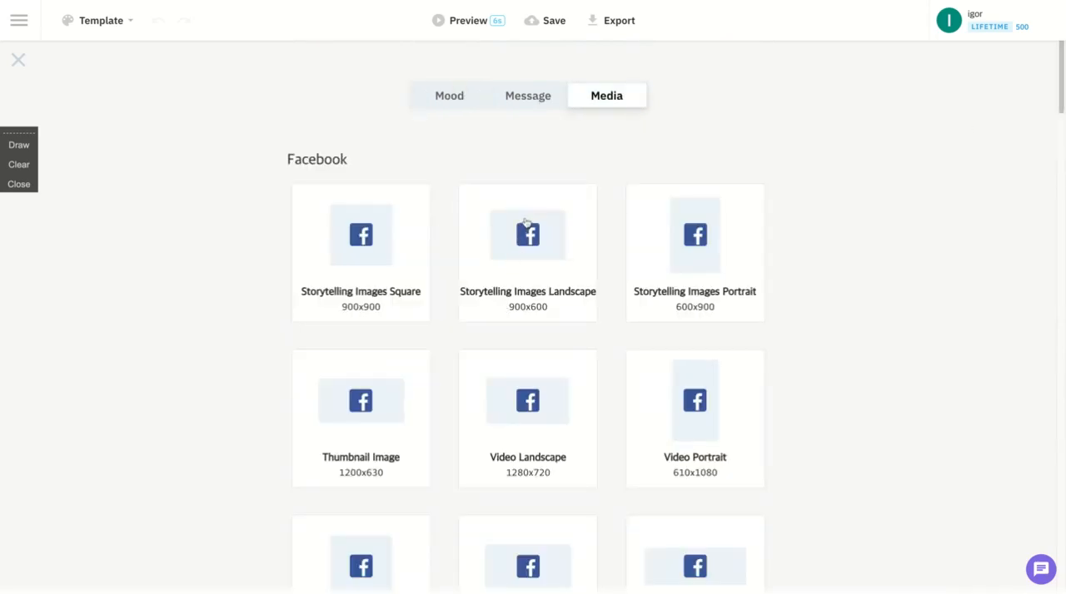
scroll("down", 3)
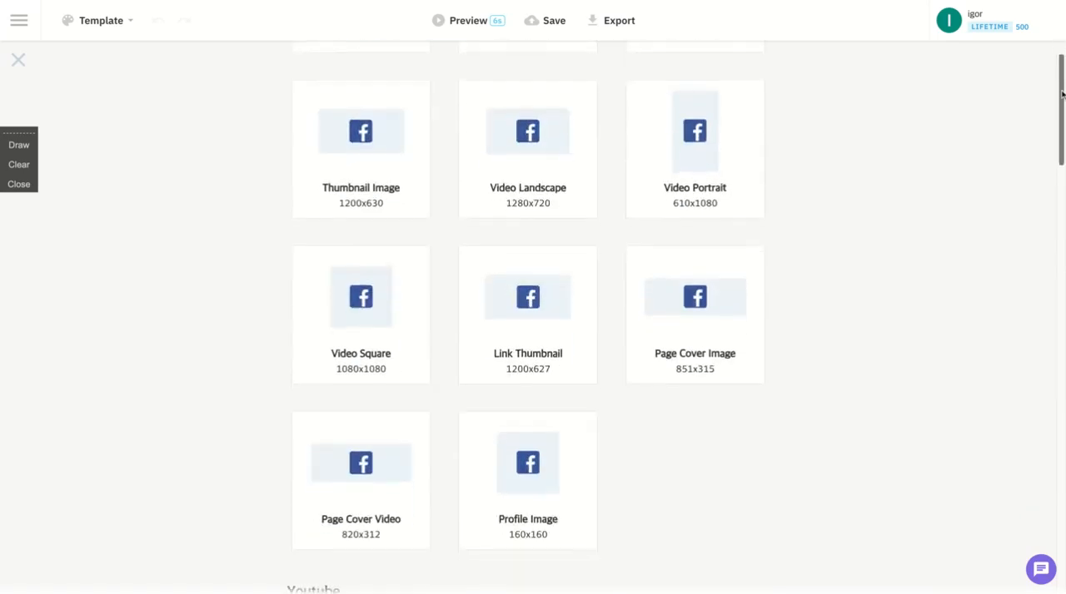
scroll("down", 3)
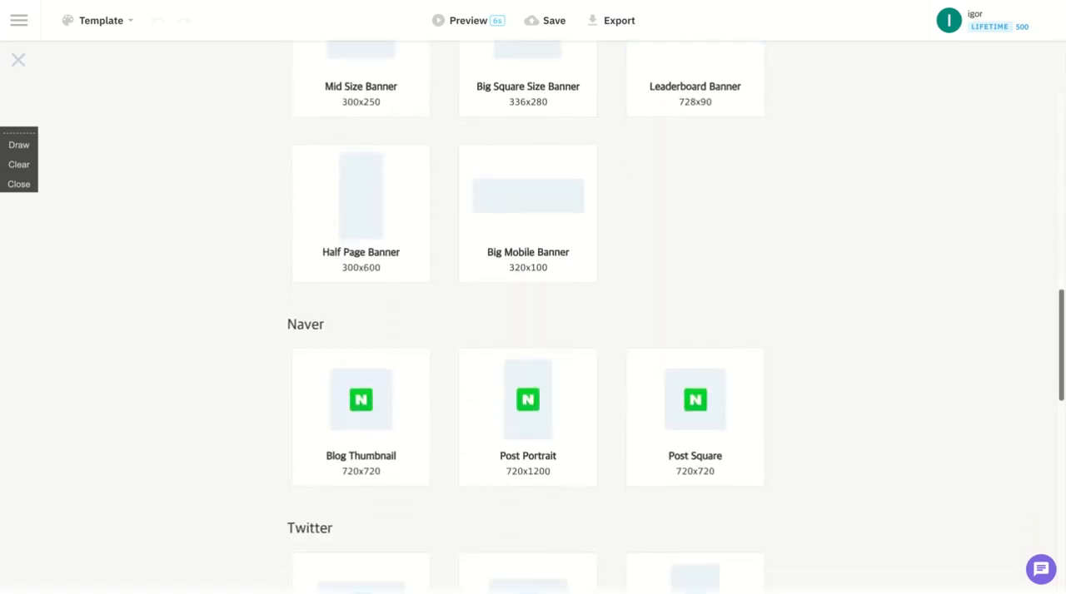
scroll("down", 3)
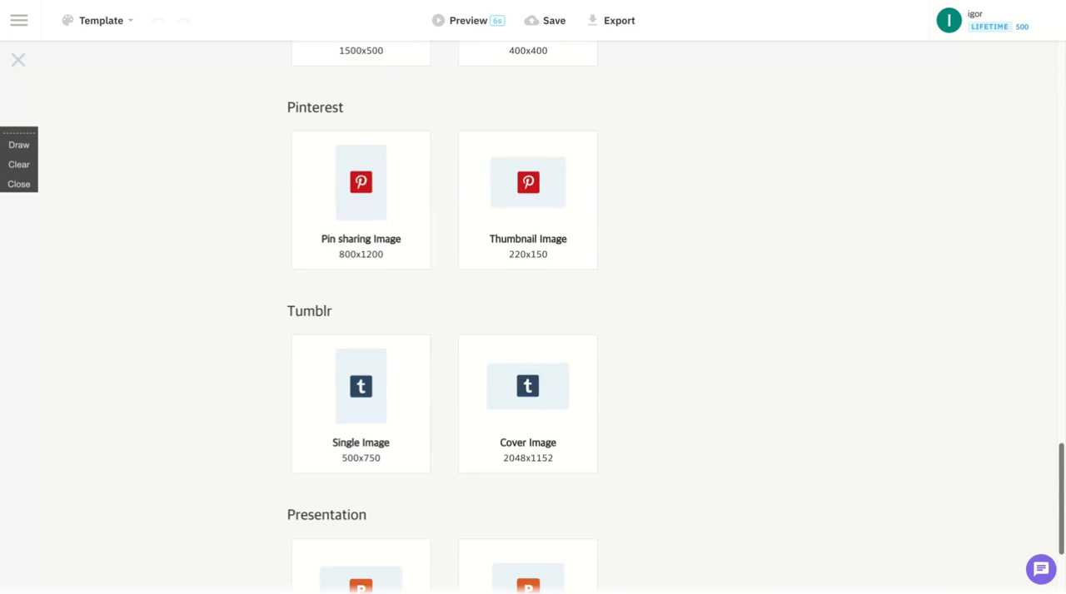
scroll("down", 3)
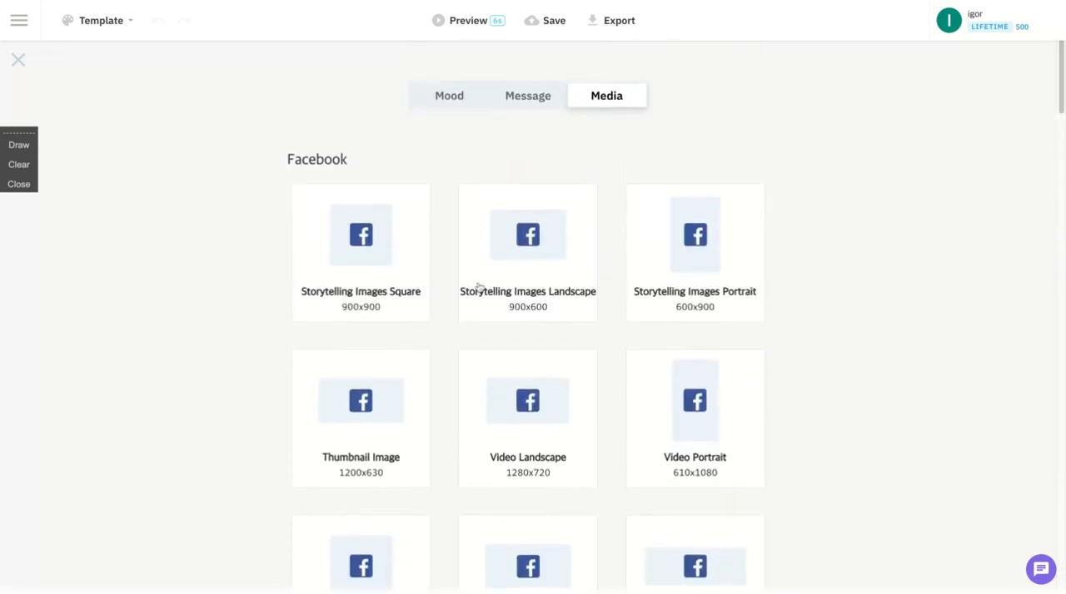
left_click(527, 95)
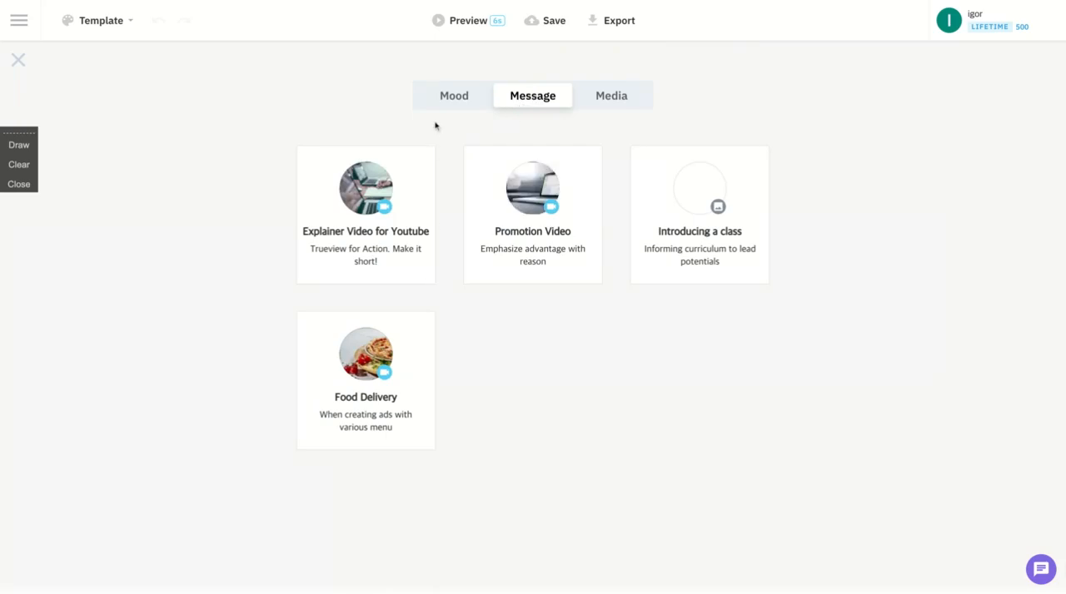
mouse_move(444, 99)
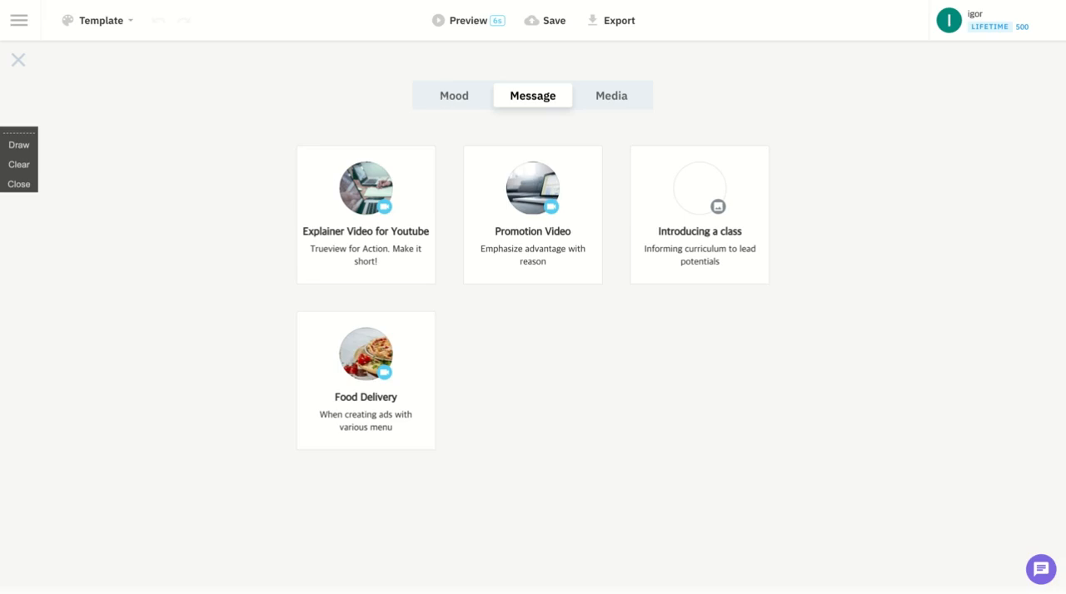
Step: Switch to the Mood templates, then close the template gallery
left_click(449, 94)
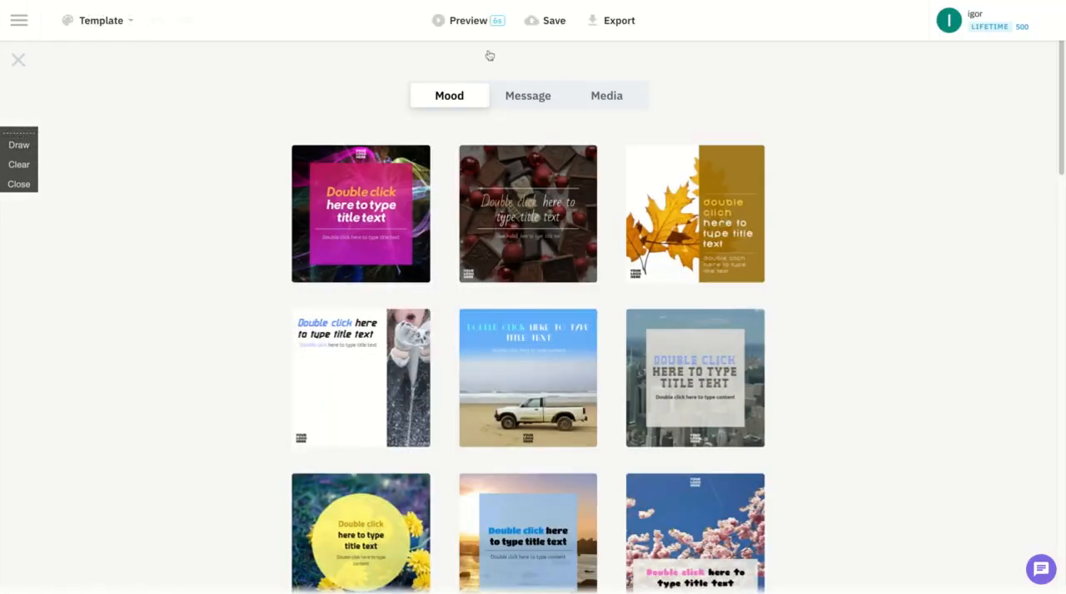
mouse_move(544, 20)
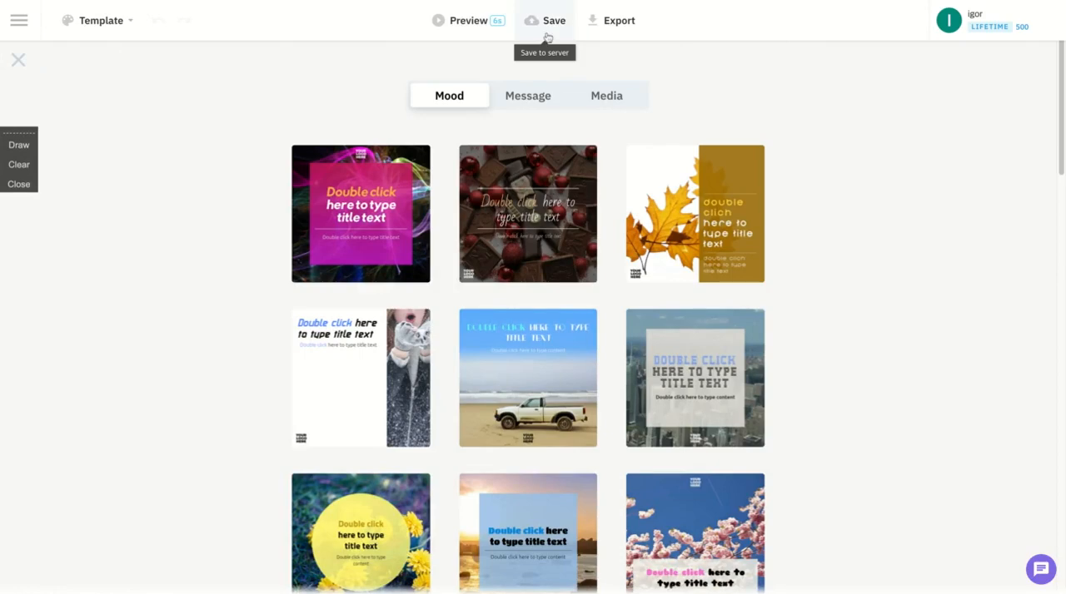
mouse_move(6, 71)
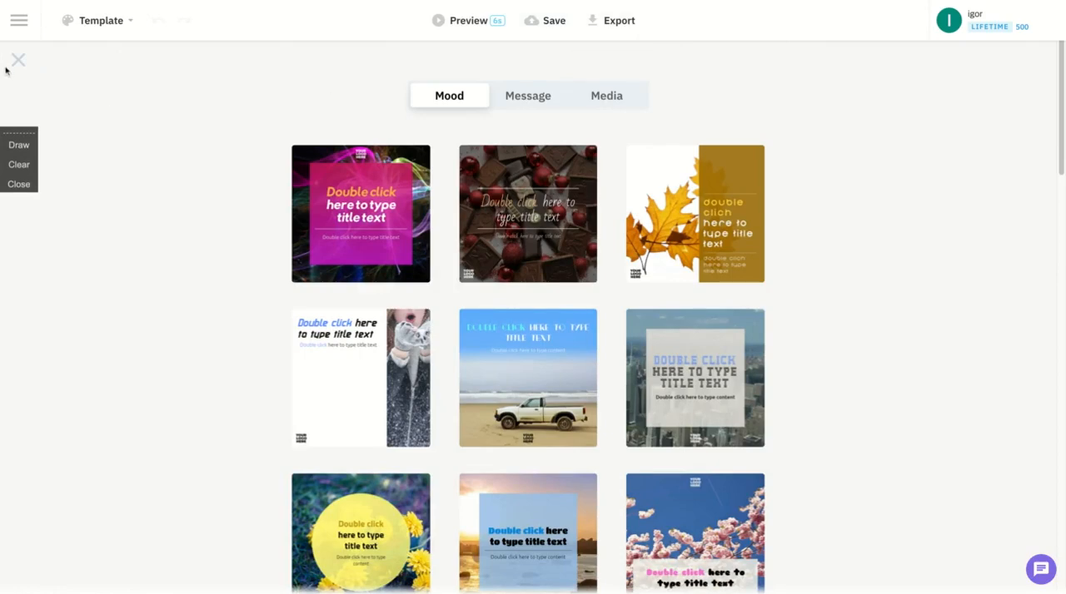
left_click(18, 20)
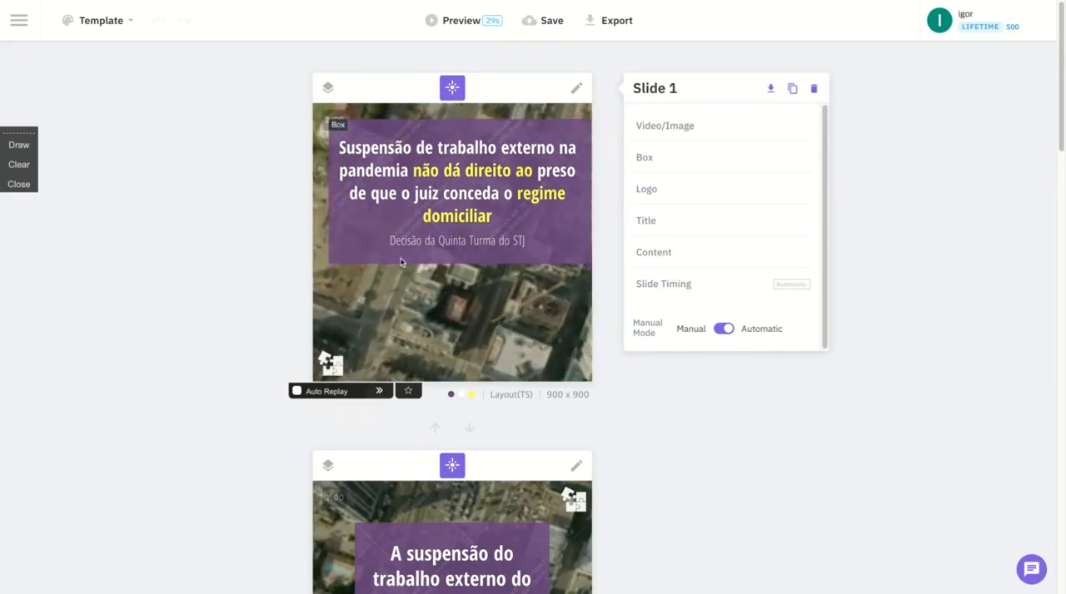
Step: Scroll through the five slides and open slide 5's Video/Image settings
scroll("down", 3)
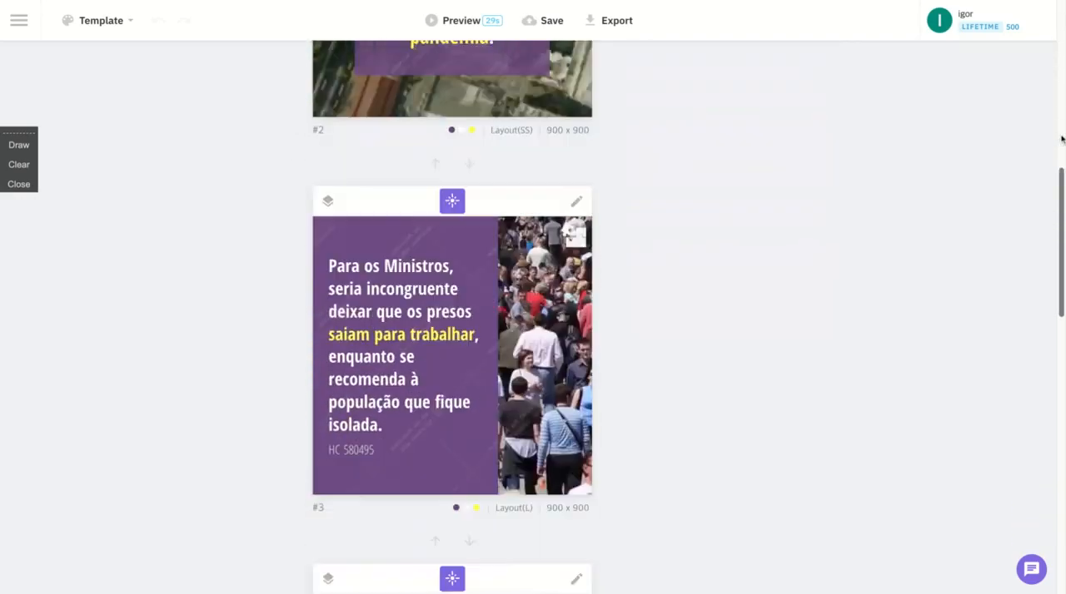
scroll("down", 3)
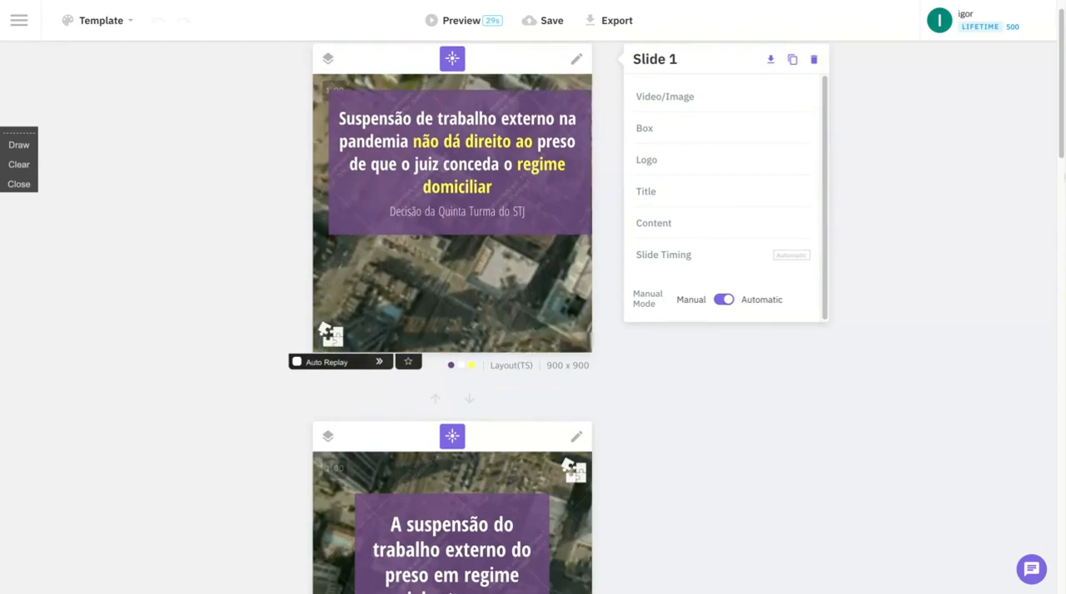
scroll("down", 3)
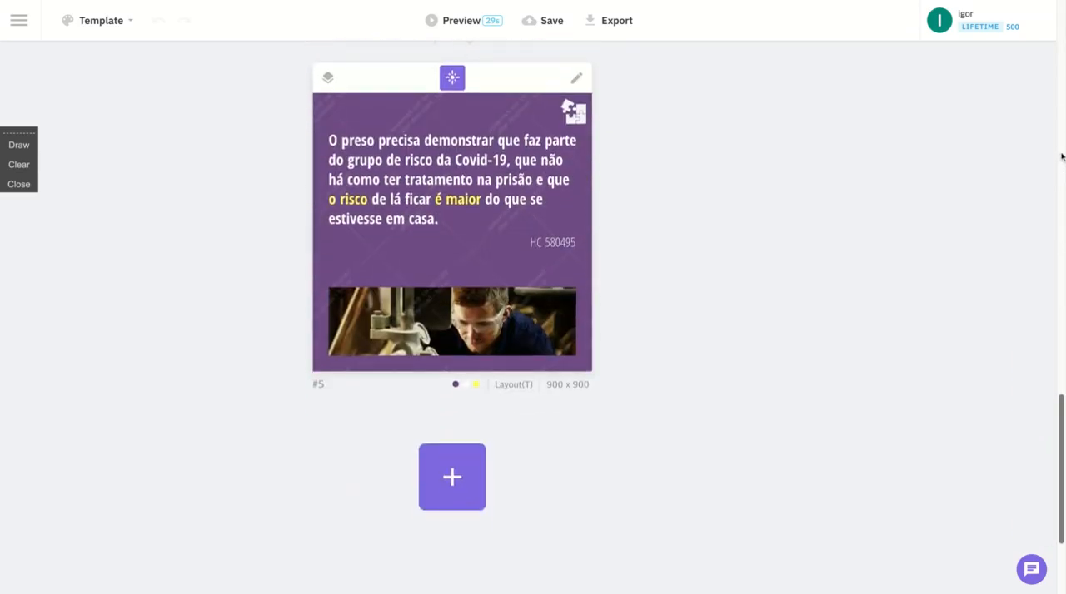
left_click(452, 323)
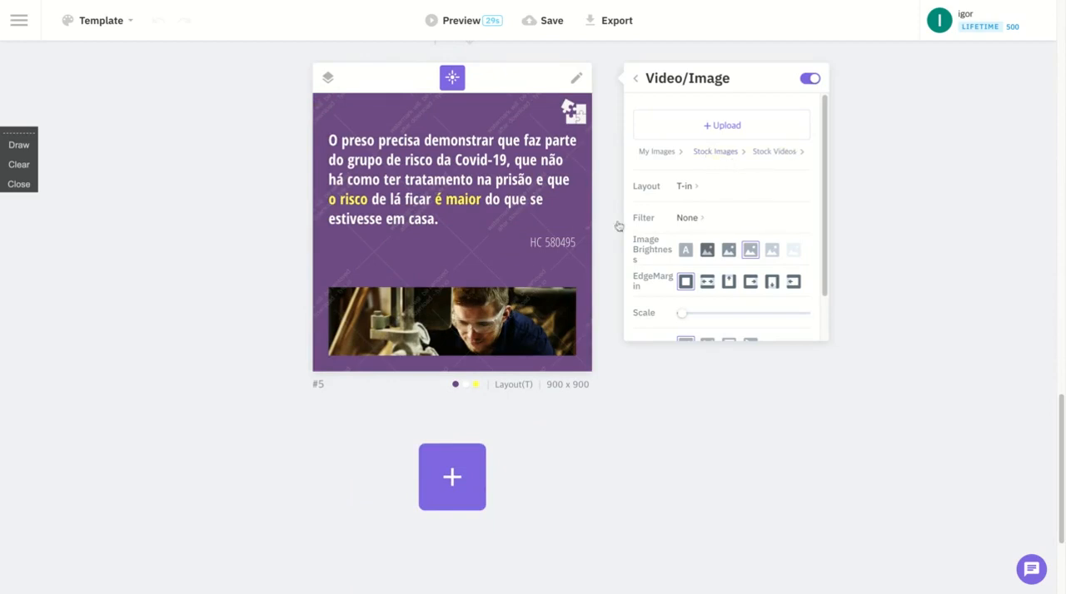
mouse_move(756, 162)
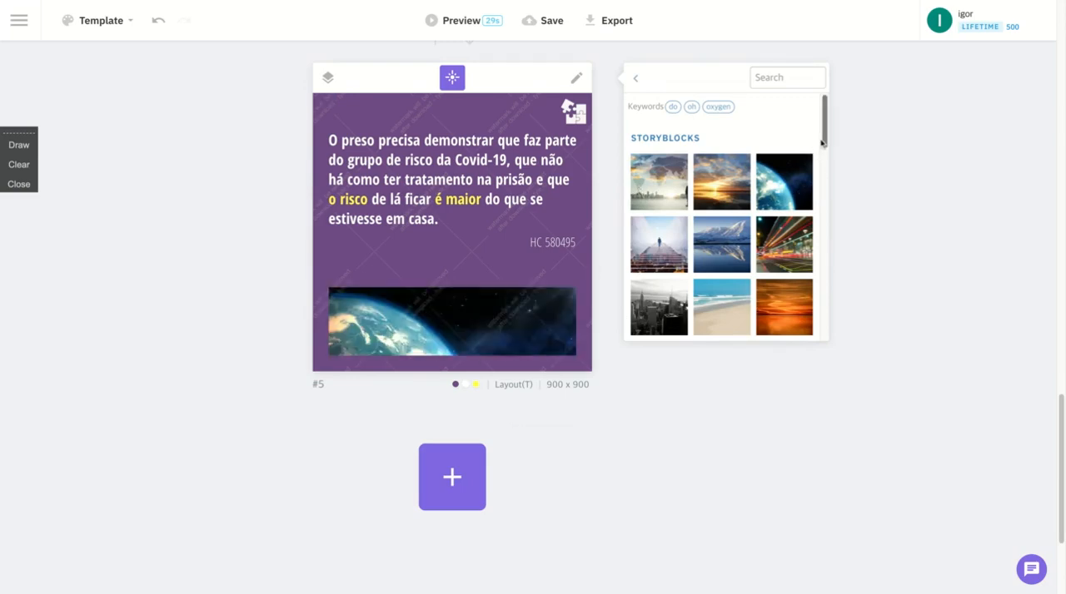
left_click(785, 77)
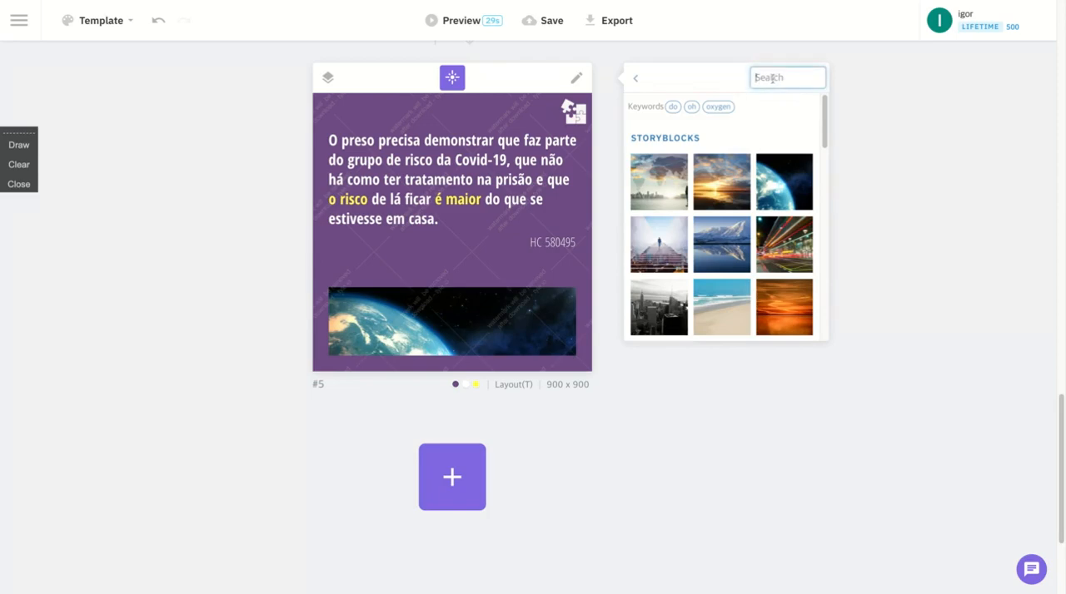
type("work")
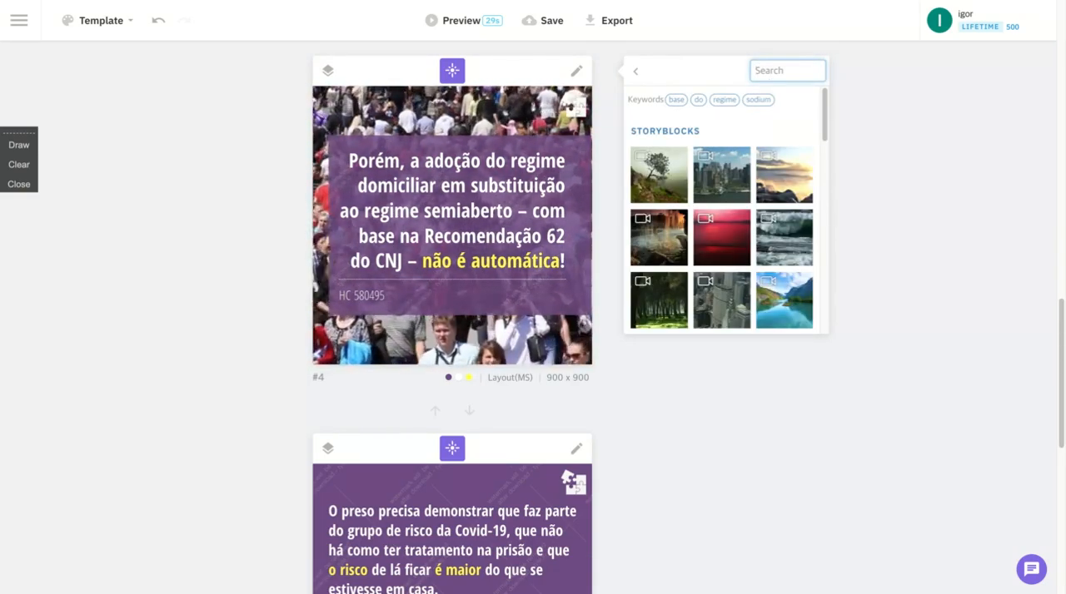
type("polit")
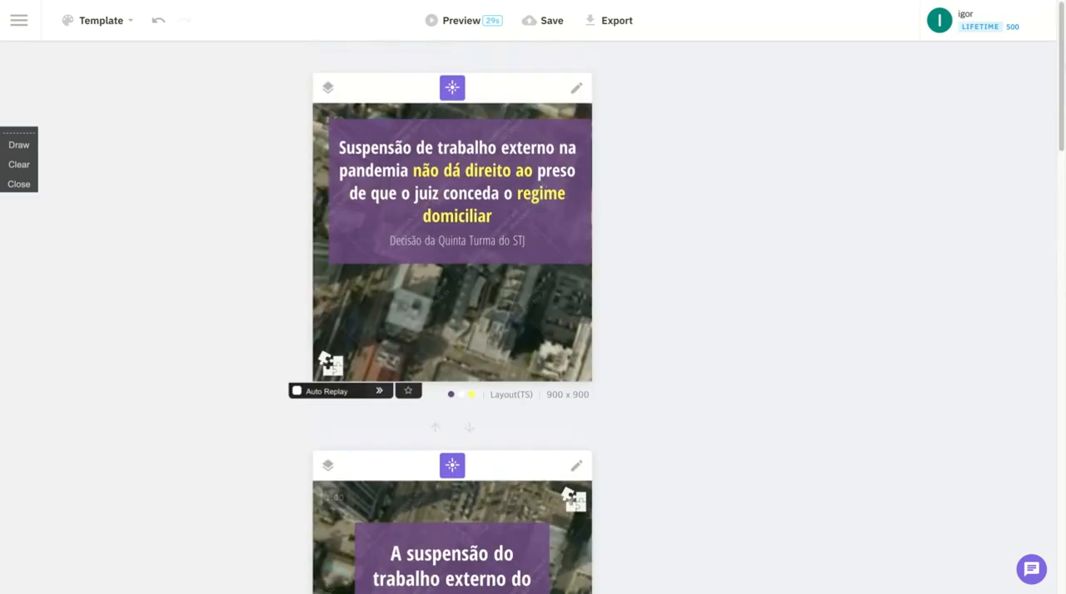
scroll("down", 3)
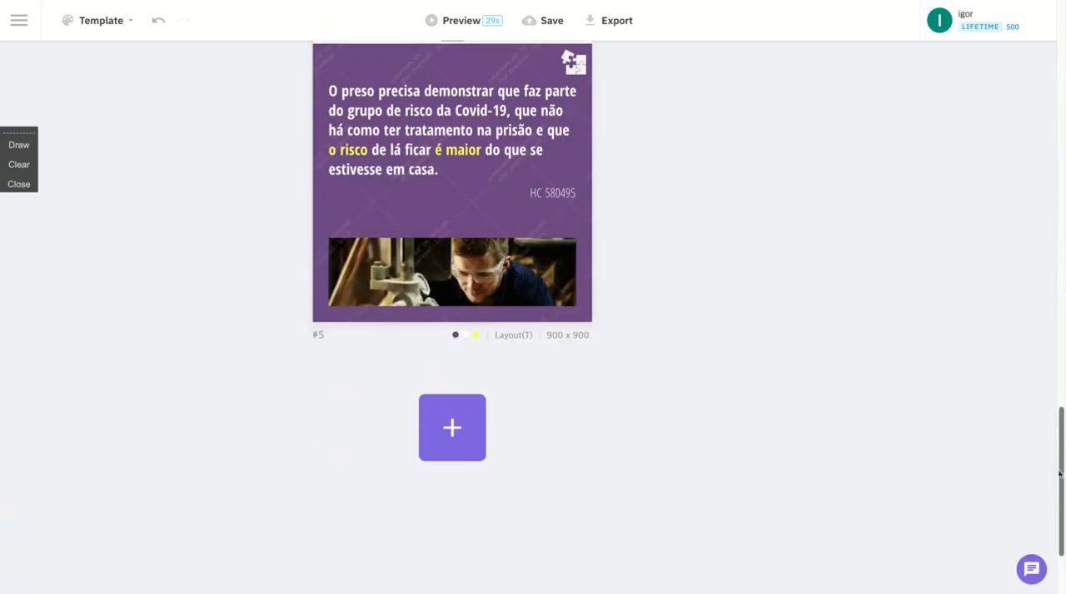
Step: Add slide 6 and cycle its designs until the title-over-photo layout appears
left_click(451, 428)
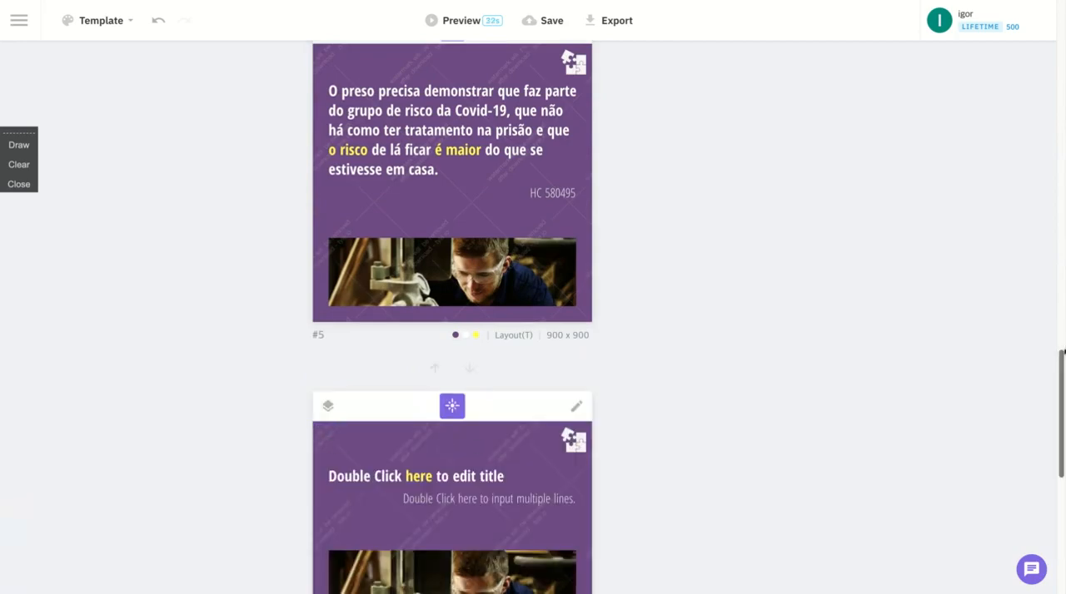
scroll("down", 3)
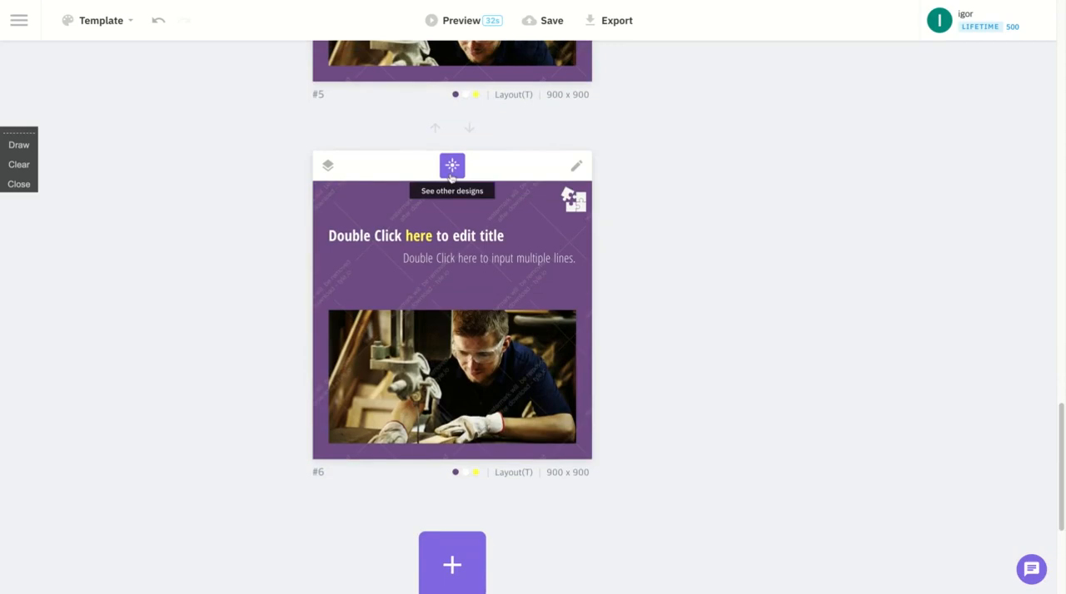
left_click(452, 165)
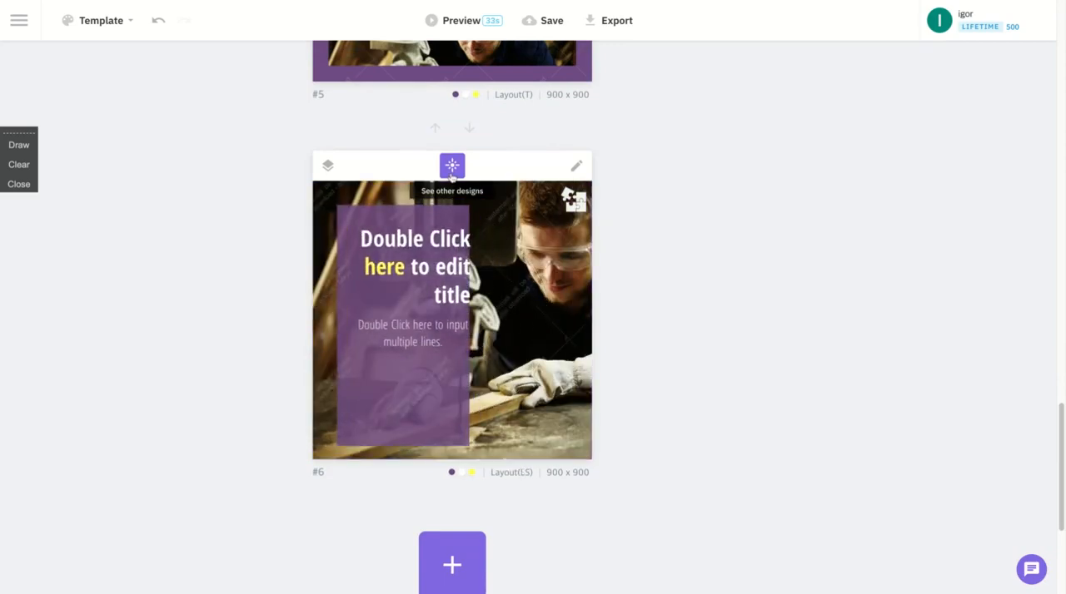
left_click(452, 165)
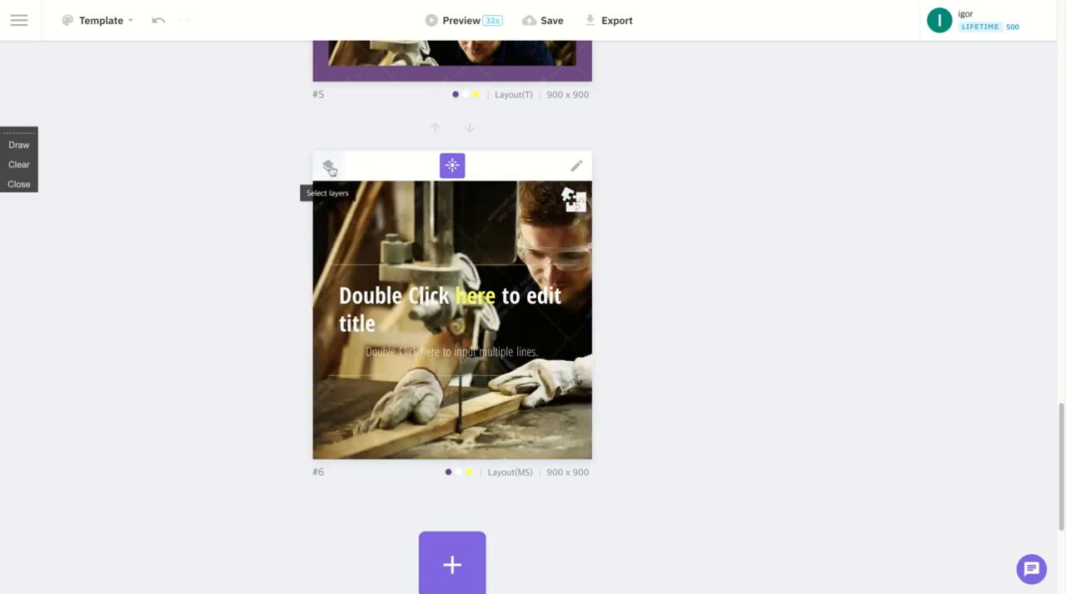
left_click(328, 166)
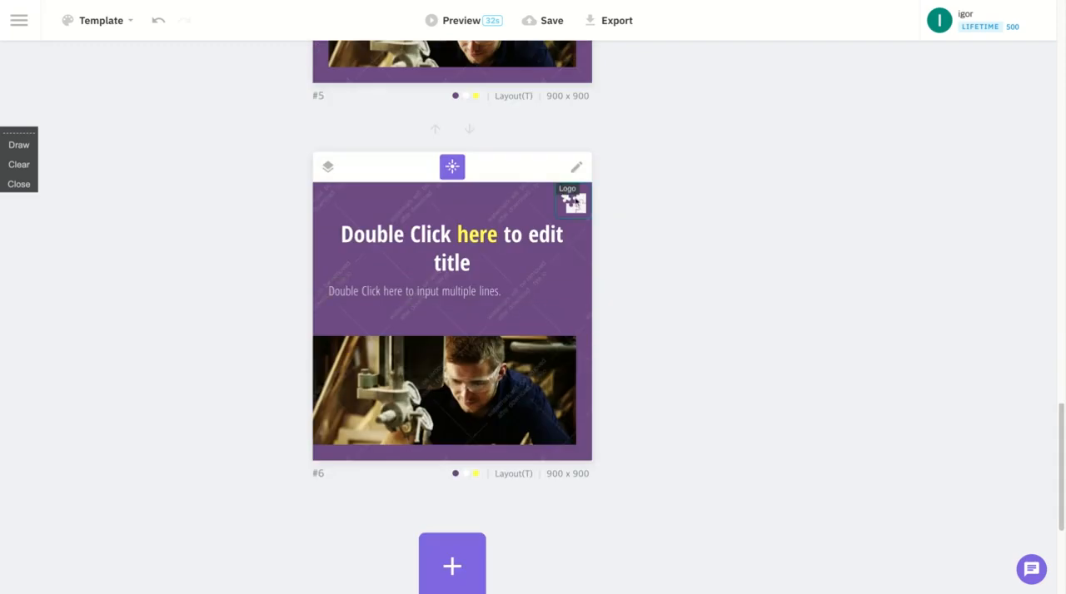
Step: Set slide 6's logo Invert Color option to Automatic
left_click(571, 200)
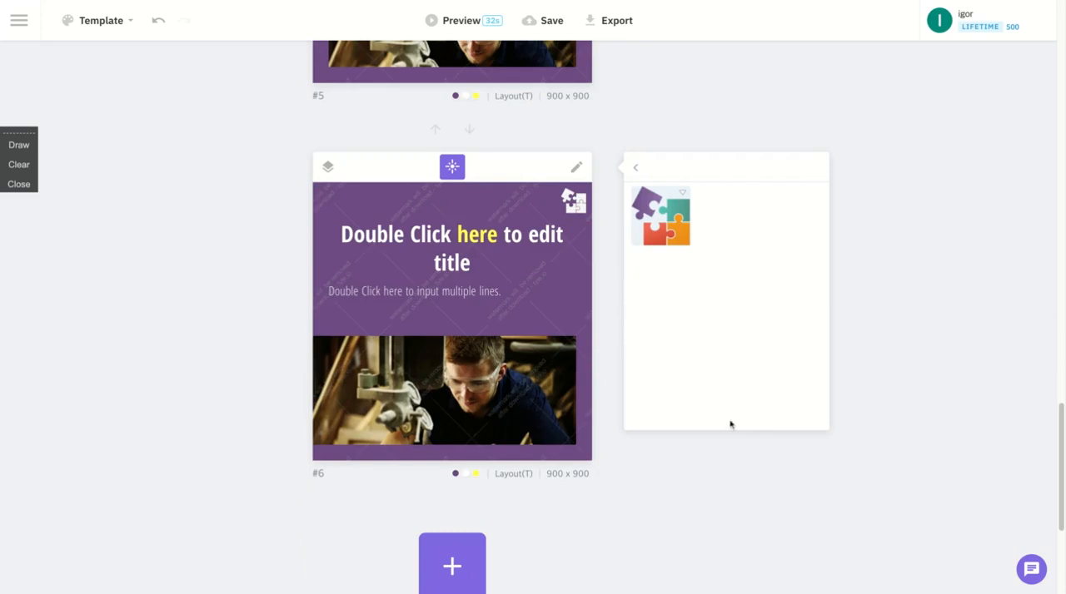
left_click(660, 217)
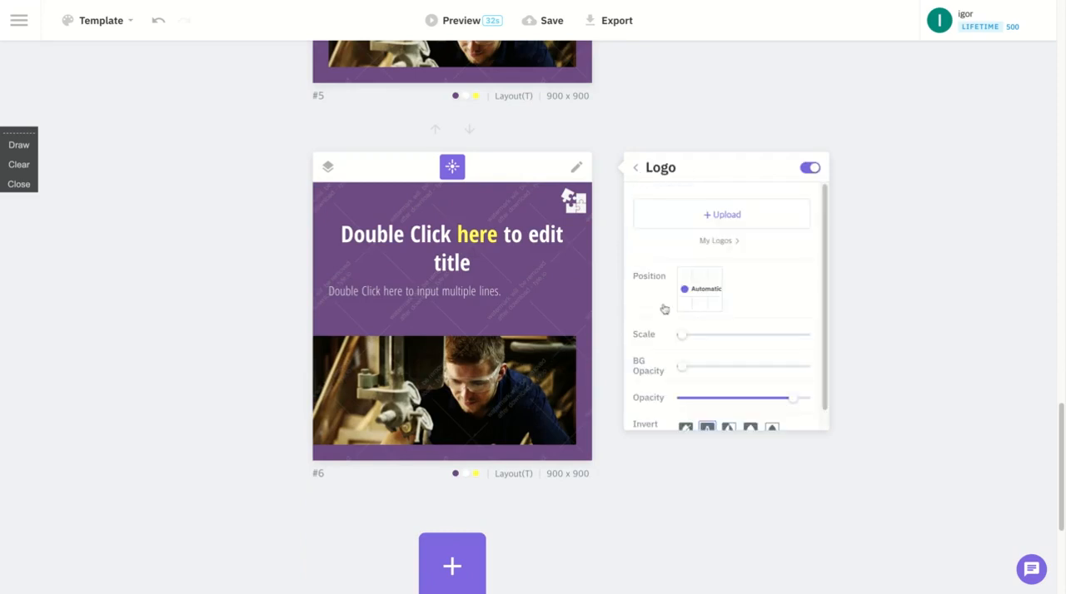
scroll("down", 3)
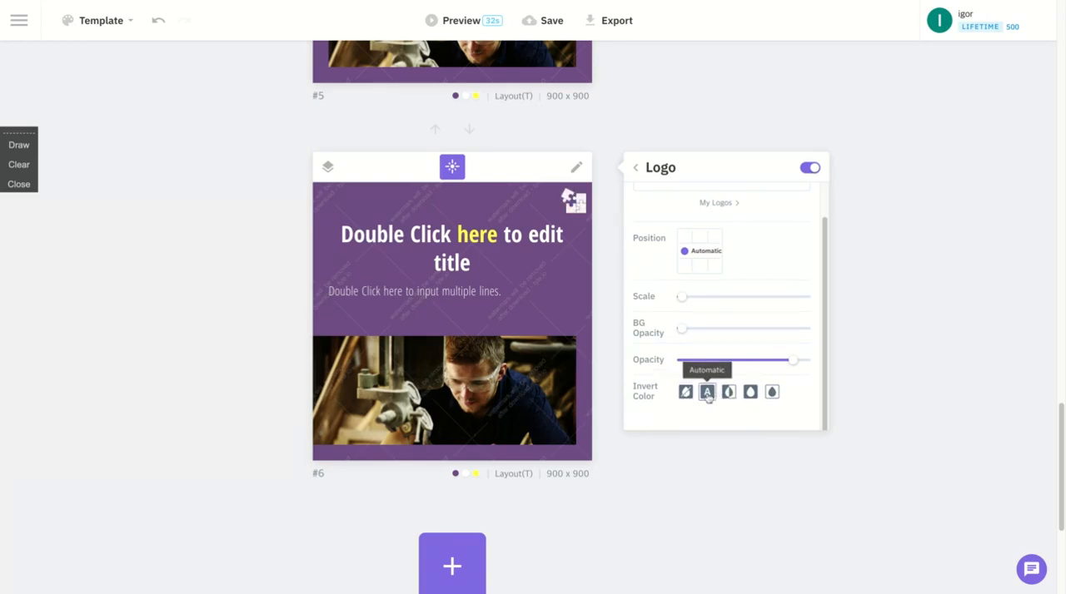
left_click(706, 391)
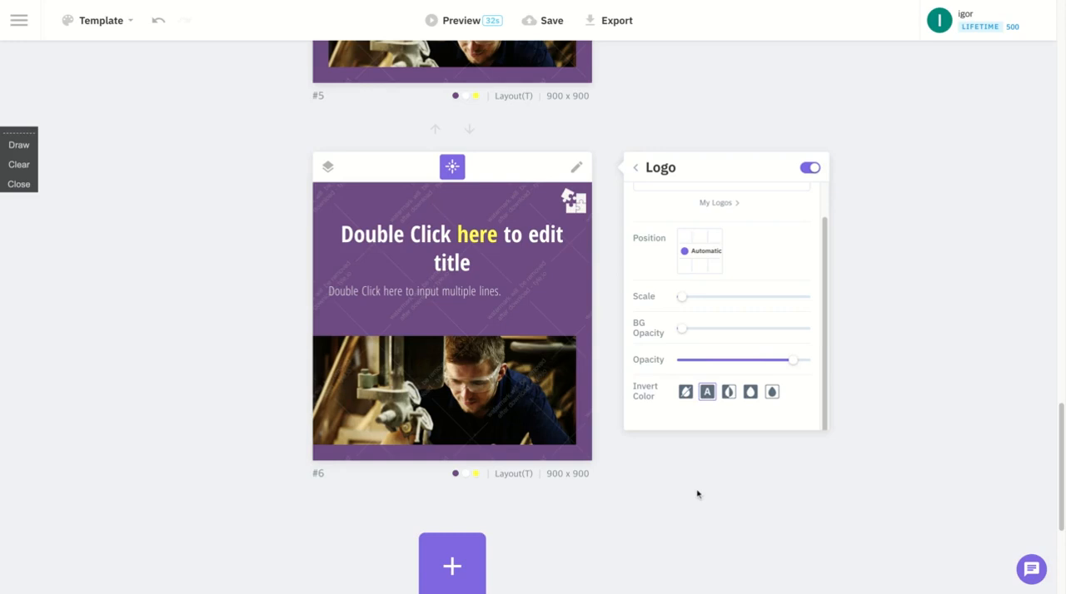
mouse_move(864, 415)
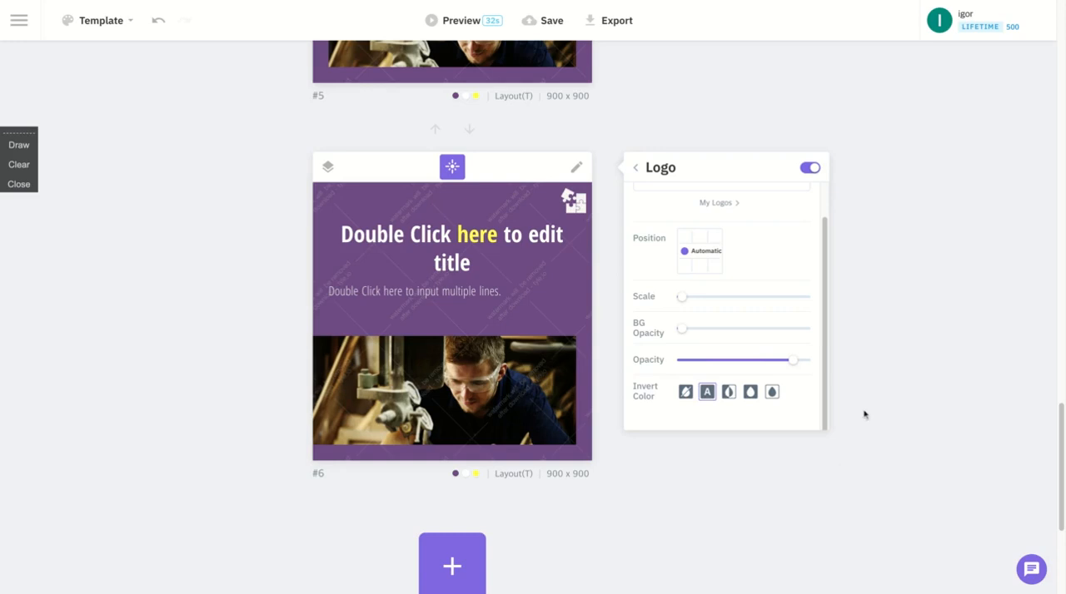
Step: Select slide 6's placeholder title and review its color palette and slide settings
left_click(450, 234)
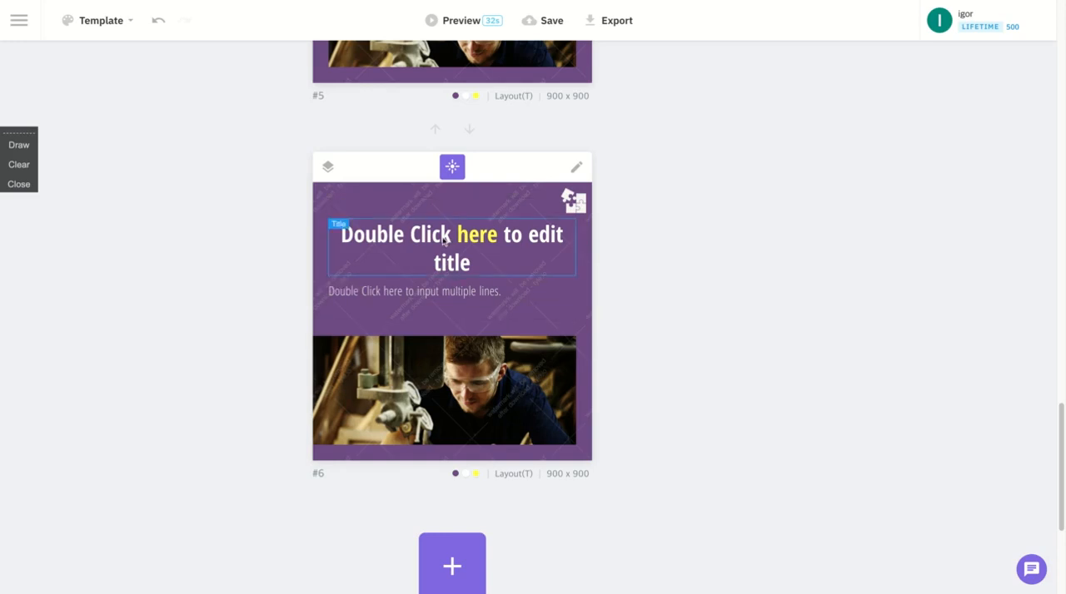
double_click(451, 235)
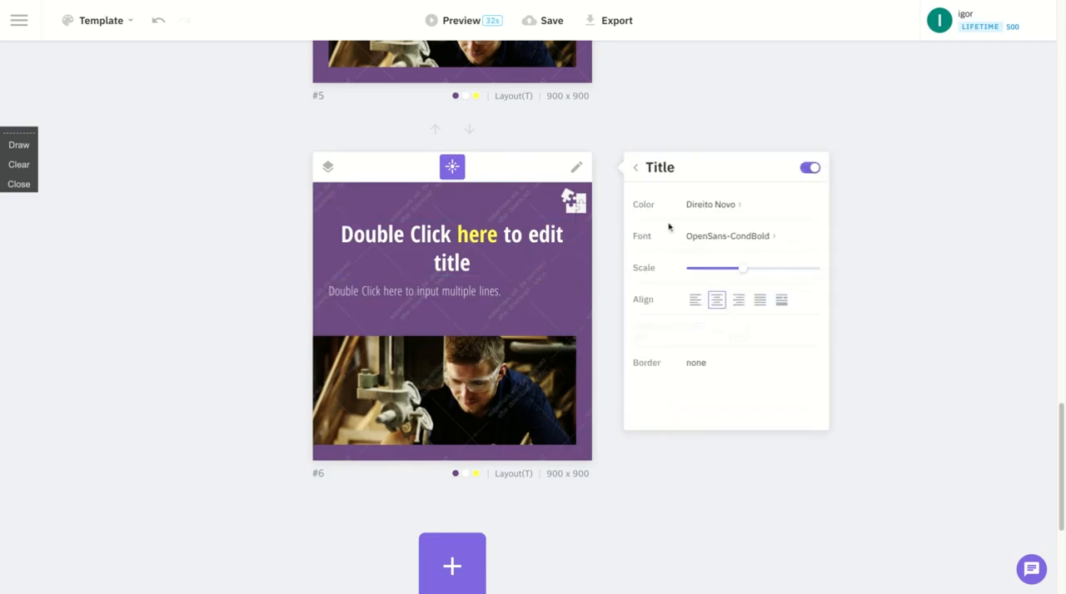
left_click(710, 204)
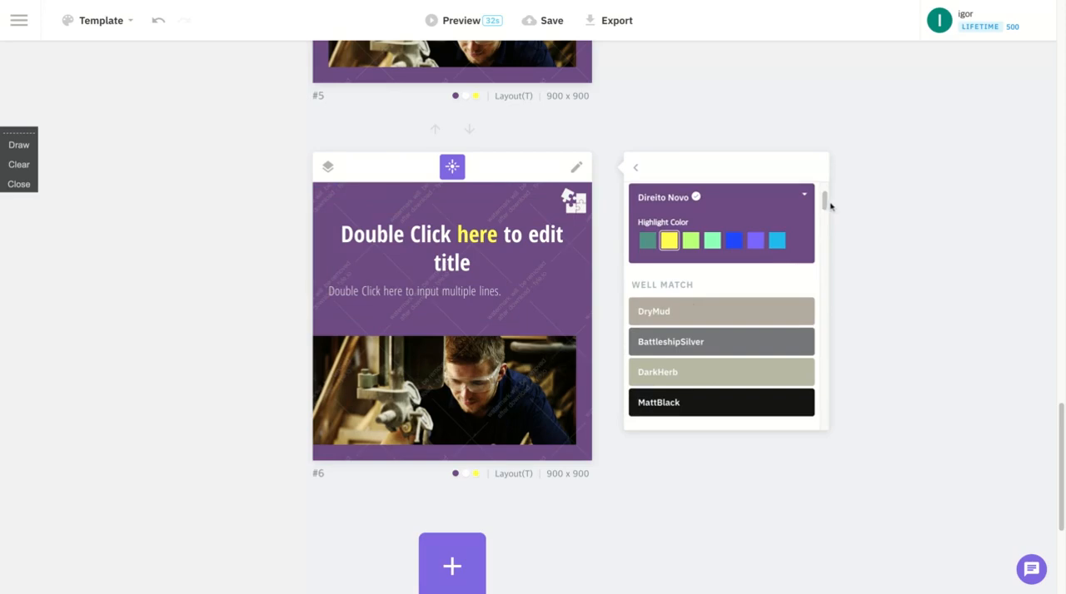
scroll("down", 3)
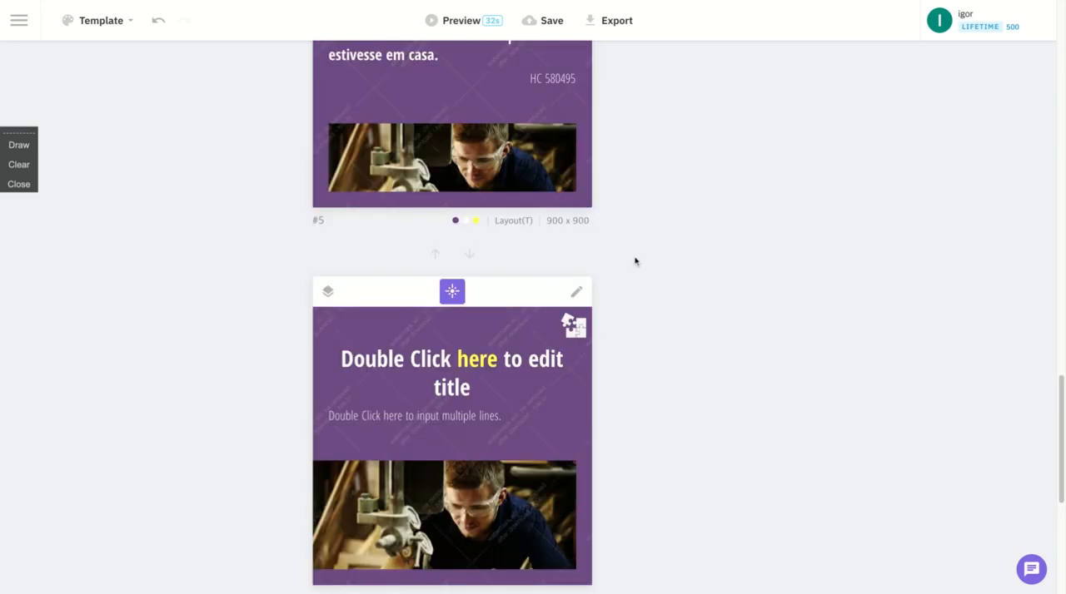
scroll("down", 3)
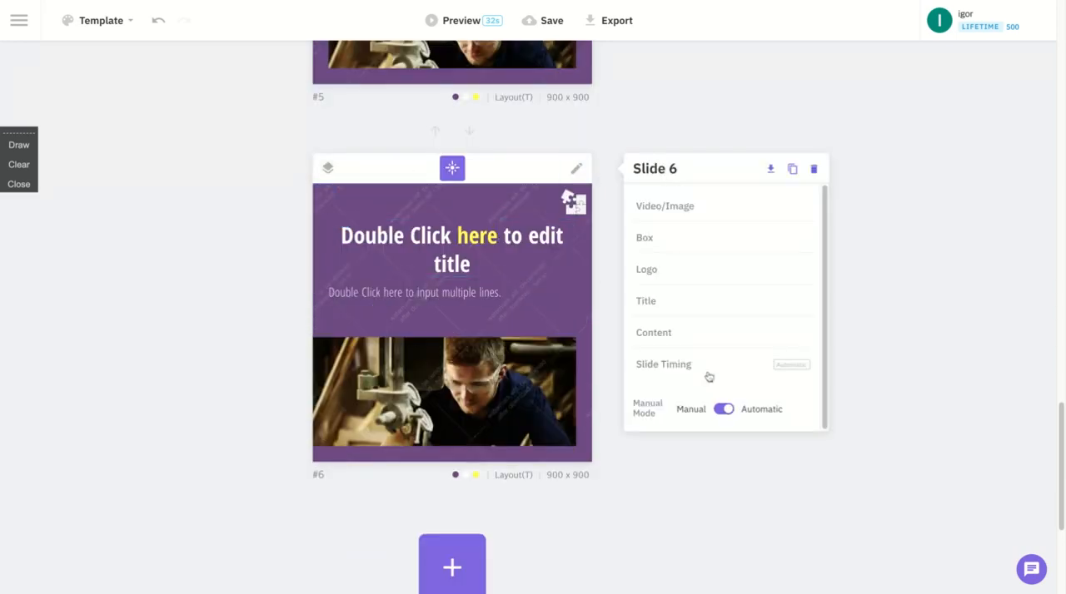
mouse_move(813, 168)
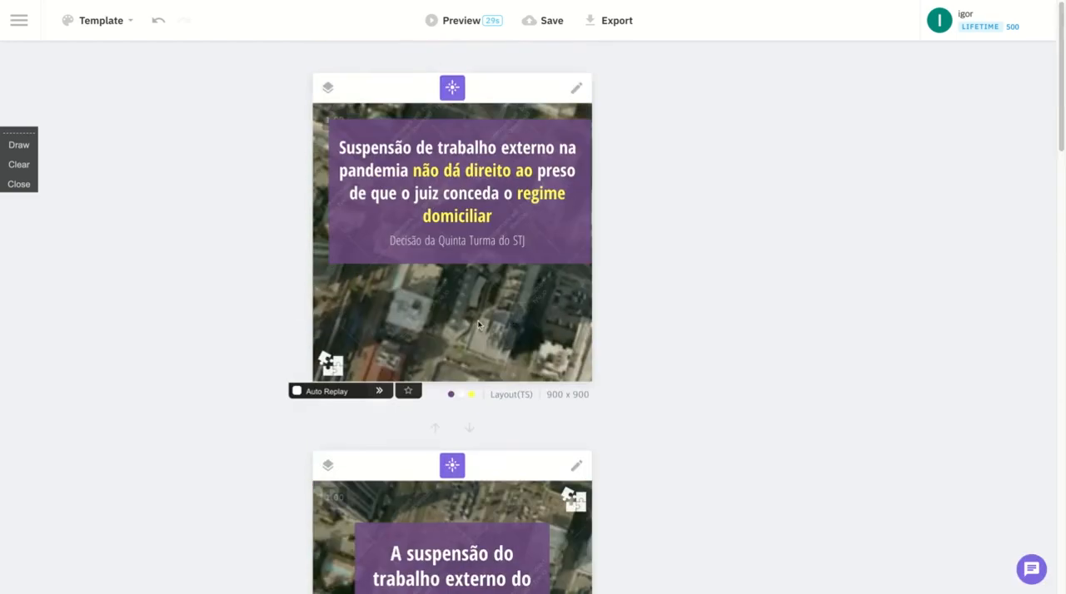
mouse_move(452, 20)
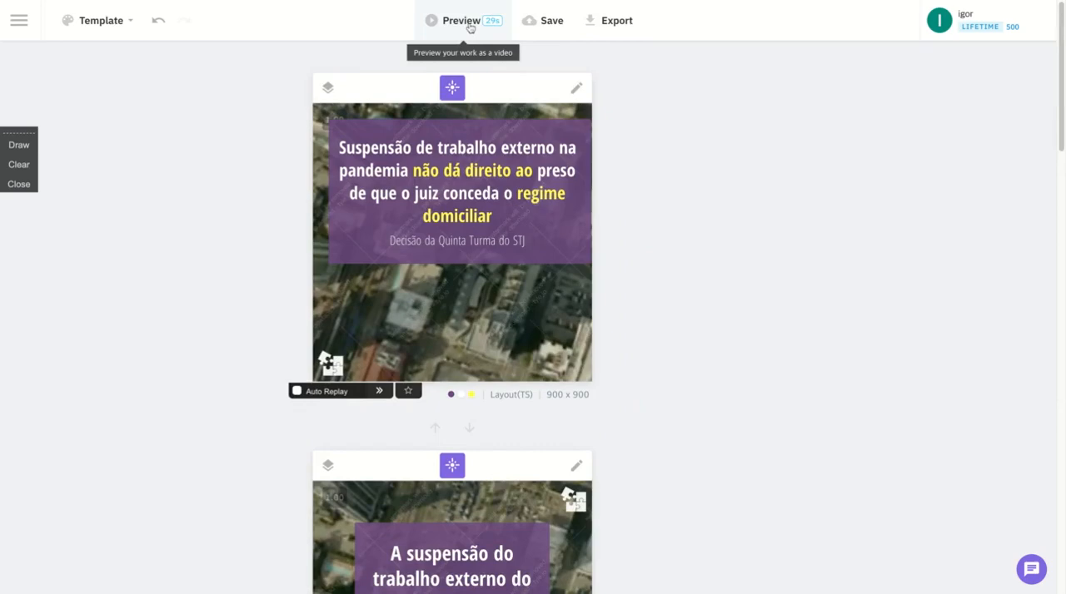
mouse_move(719, 302)
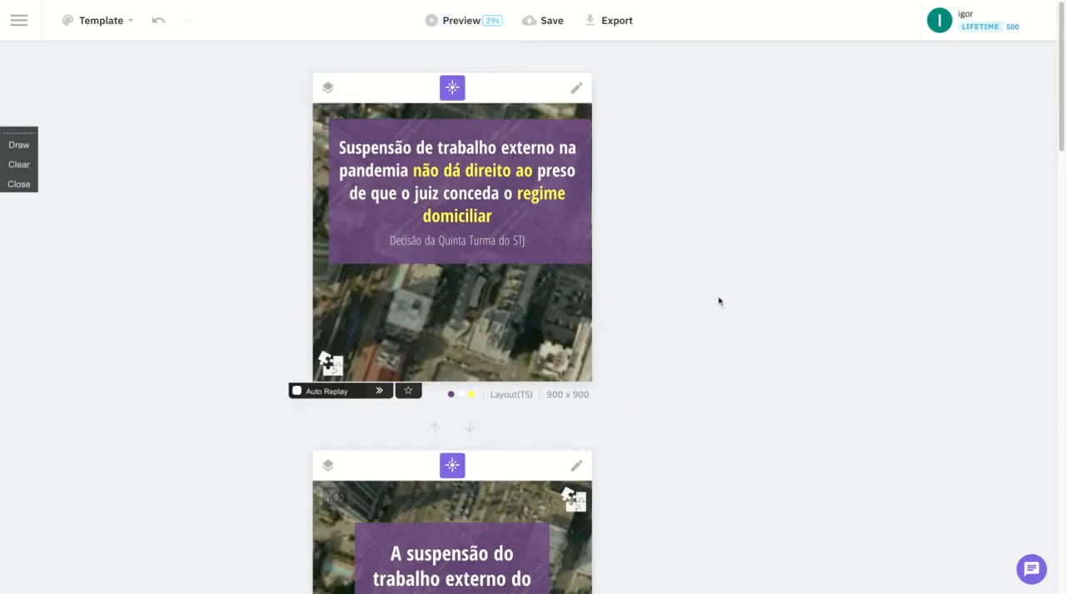
mouse_move(462, 20)
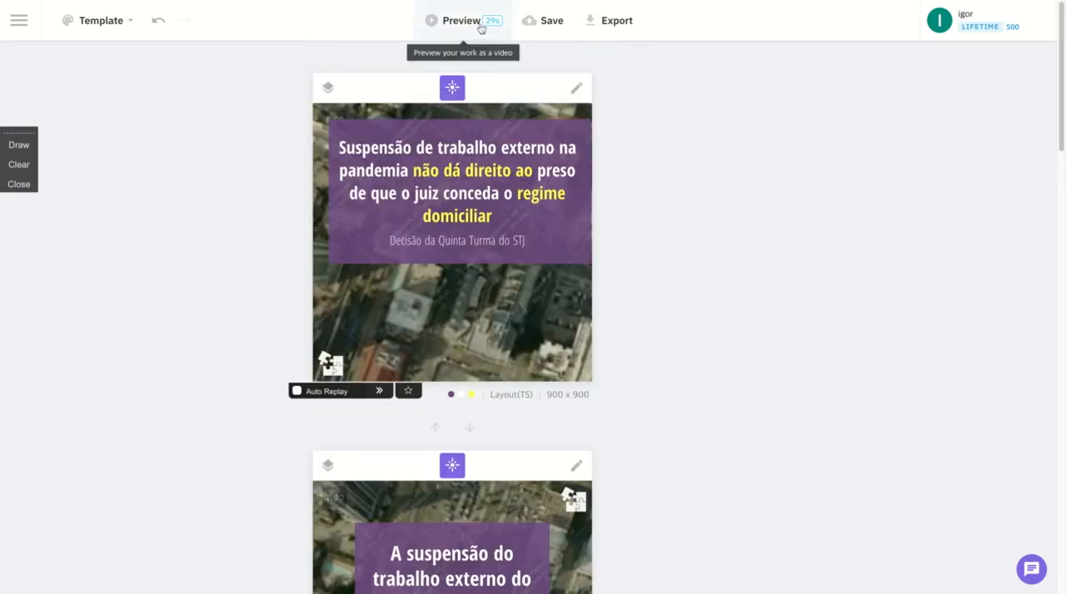
Step: Open Preview and play the slides in the preview player
left_click(460, 20)
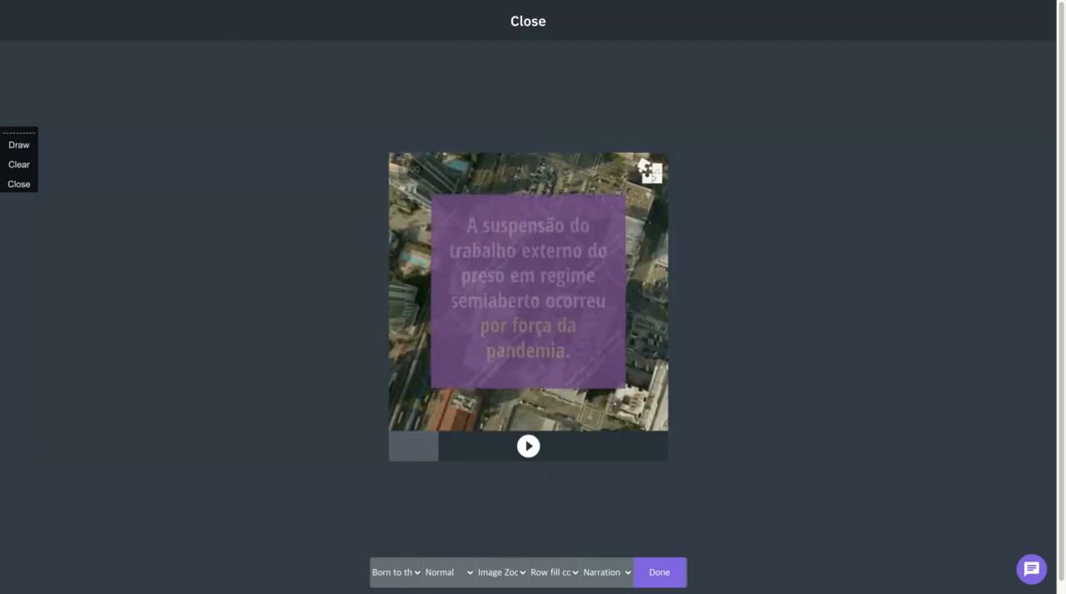
left_click(527, 445)
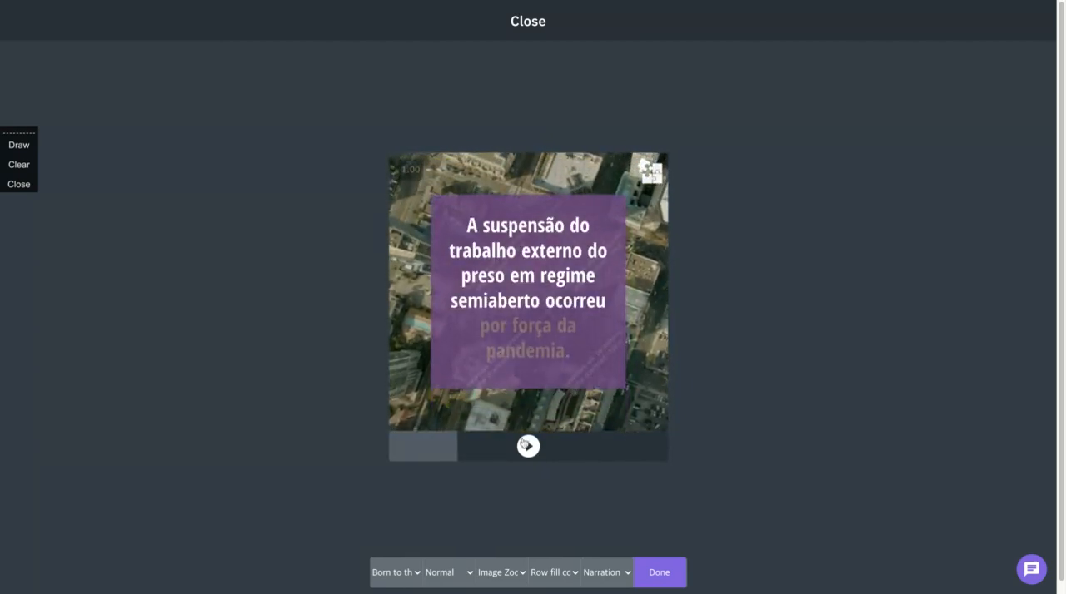
left_click(527, 20)
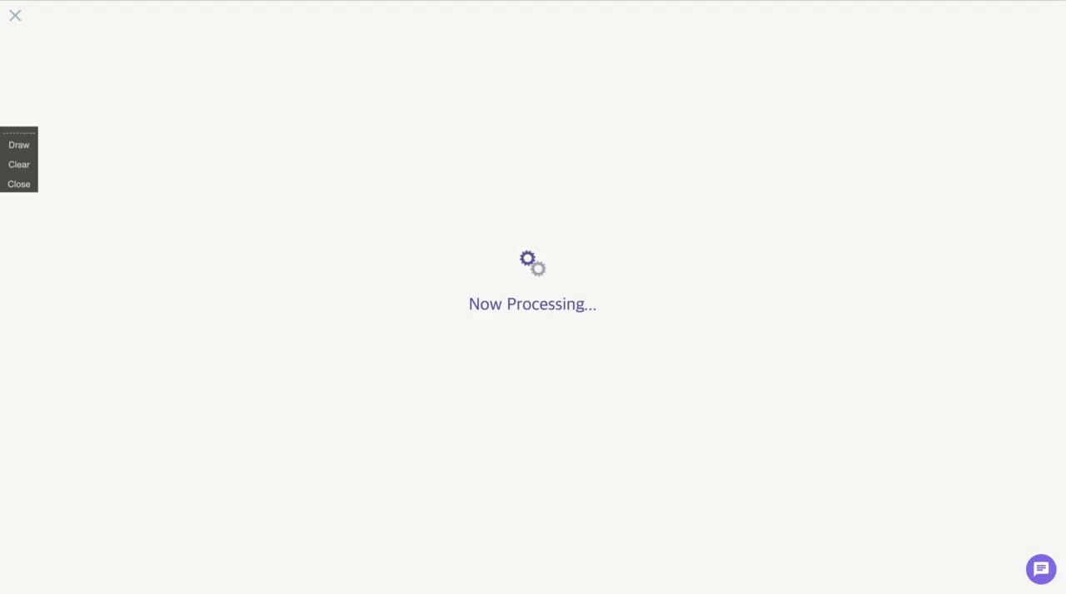
mouse_move(580, 322)
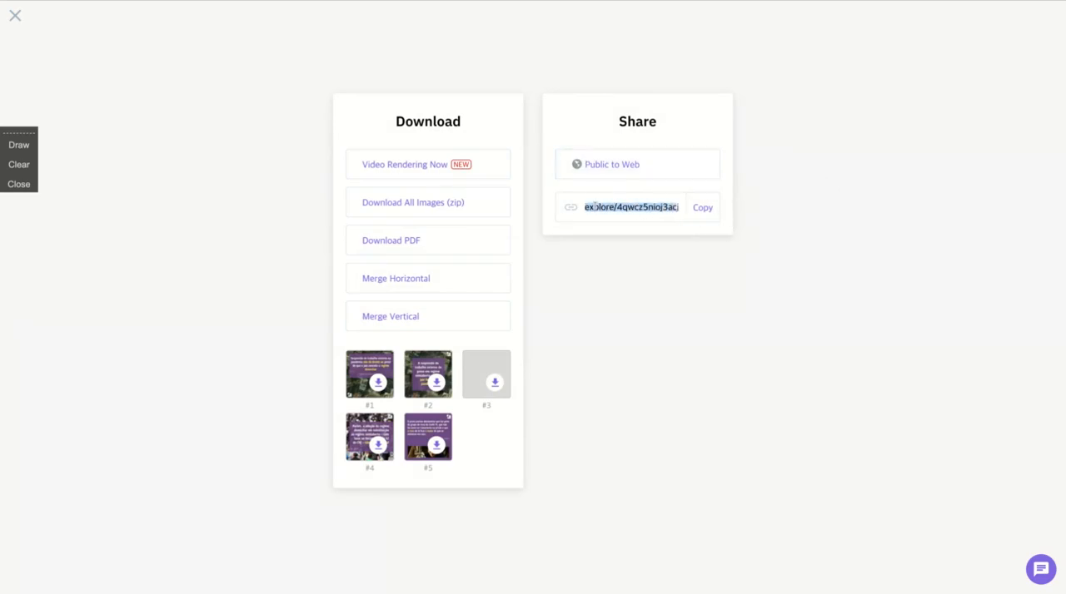
mouse_move(411, 203)
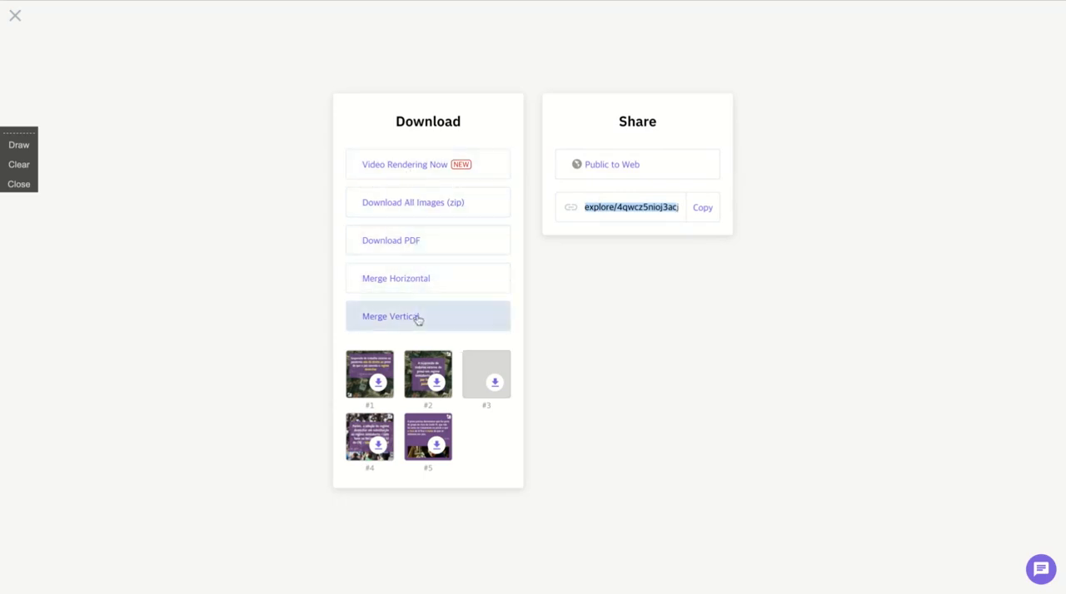
mouse_move(435, 314)
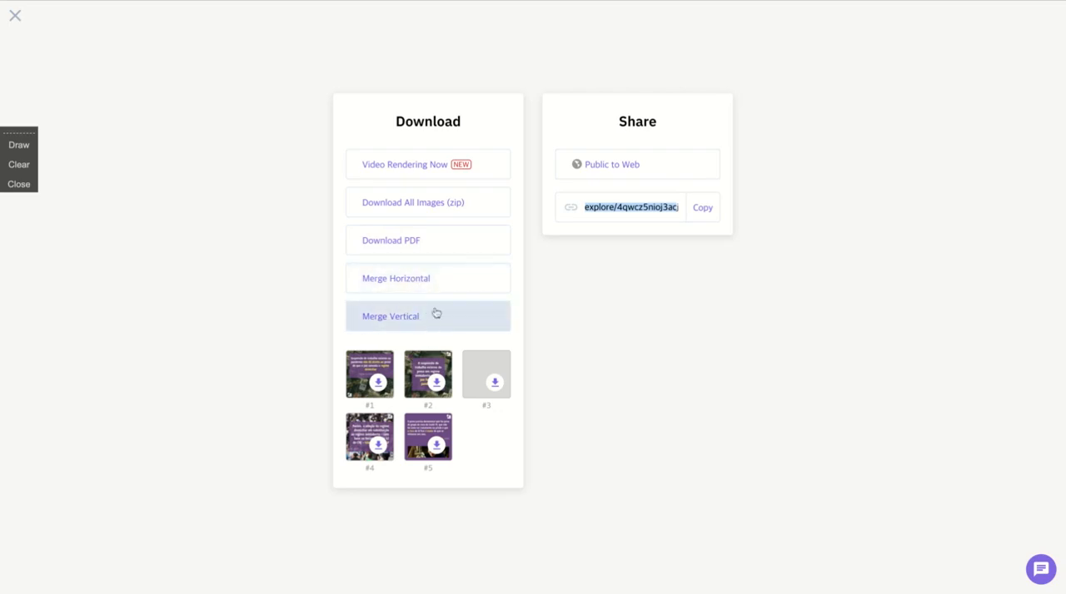
mouse_move(427, 164)
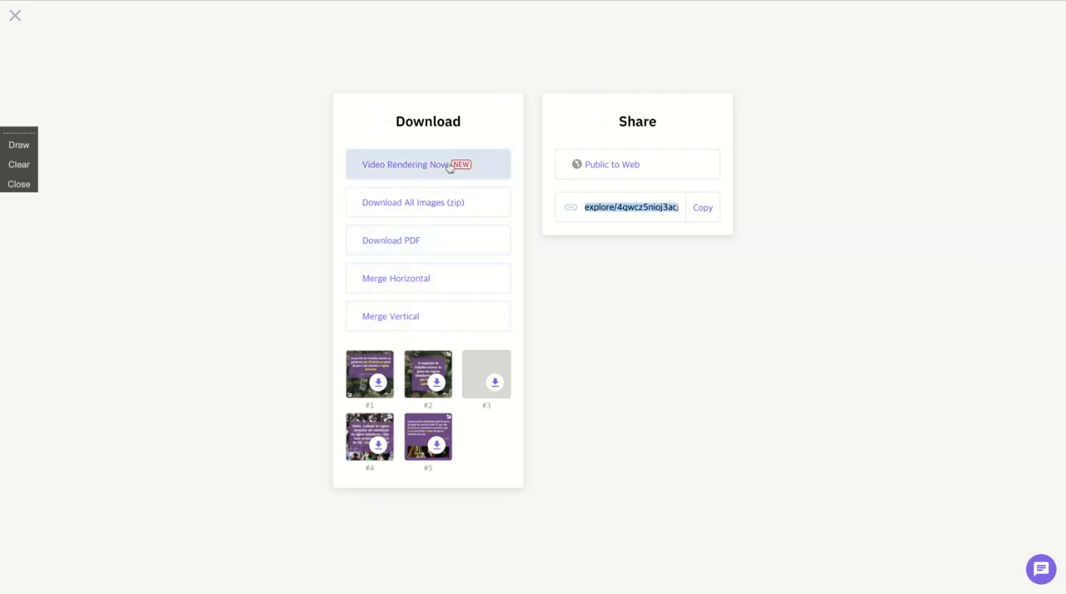
Step: Choose Video Rendering Now and confirm the success message
left_click(427, 164)
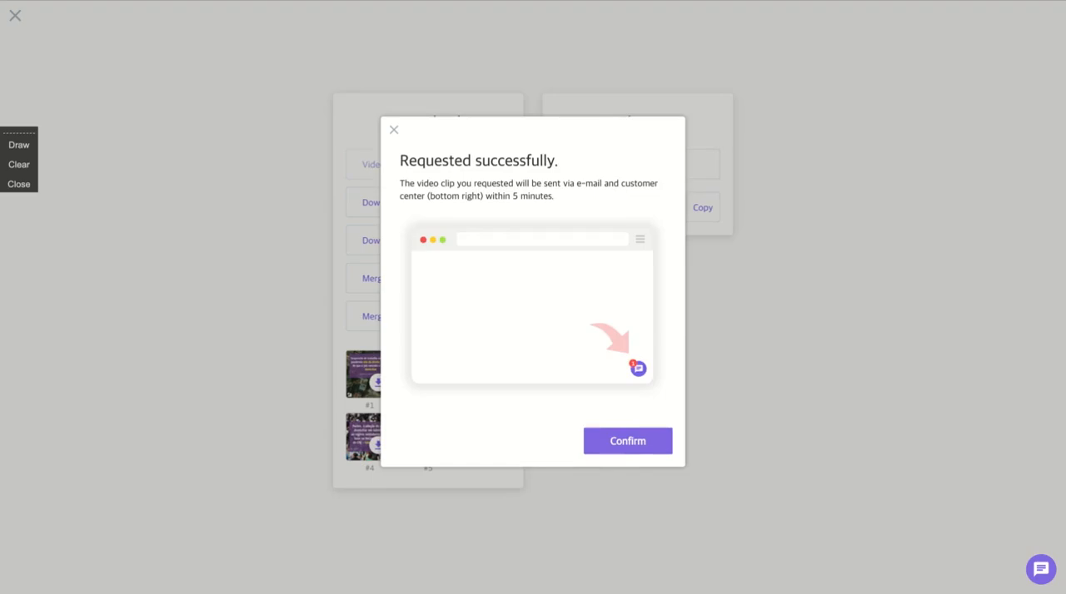
left_click(627, 440)
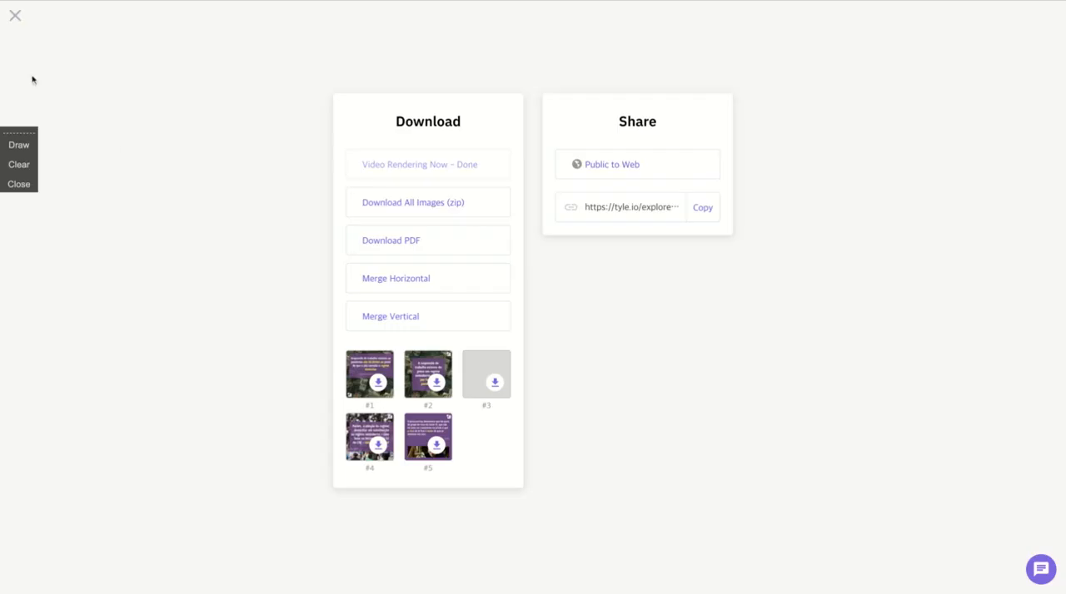
mouse_move(15, 15)
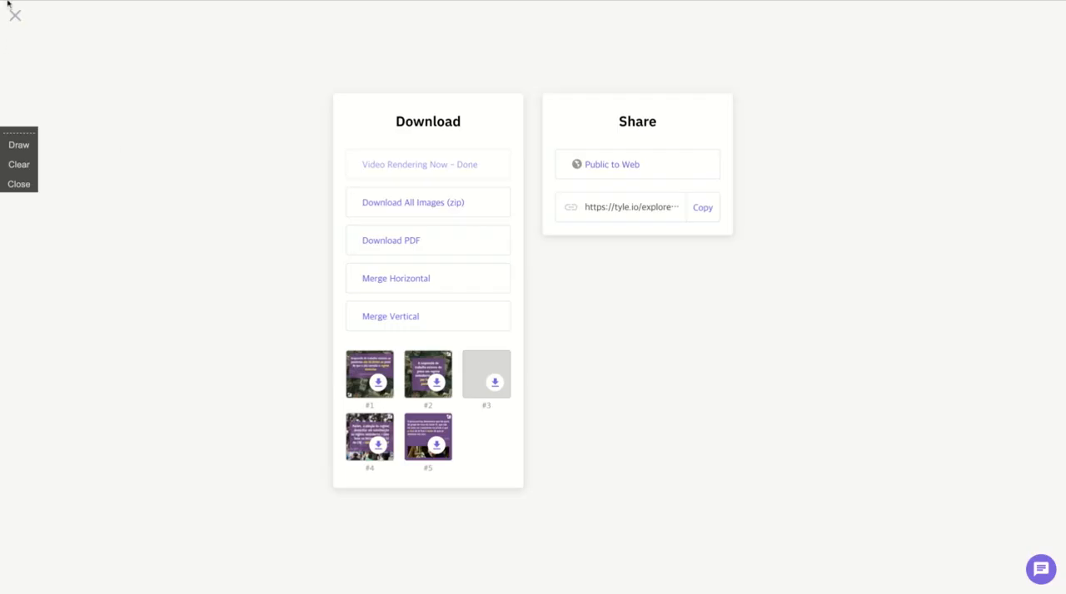
Step: Close the download page, then open and close the hamburger card list
left_click(14, 14)
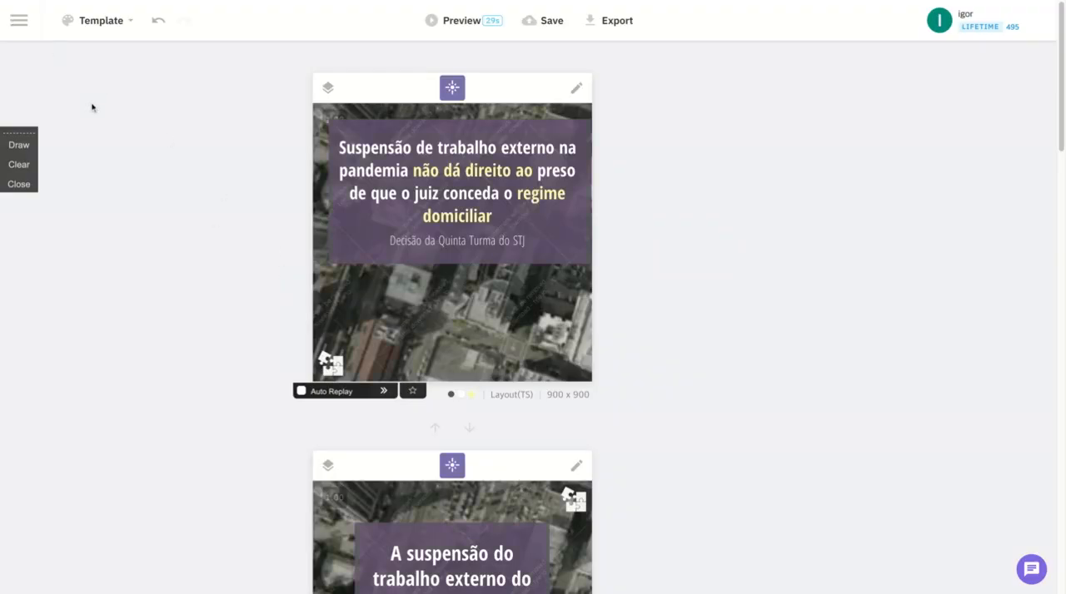
left_click(19, 20)
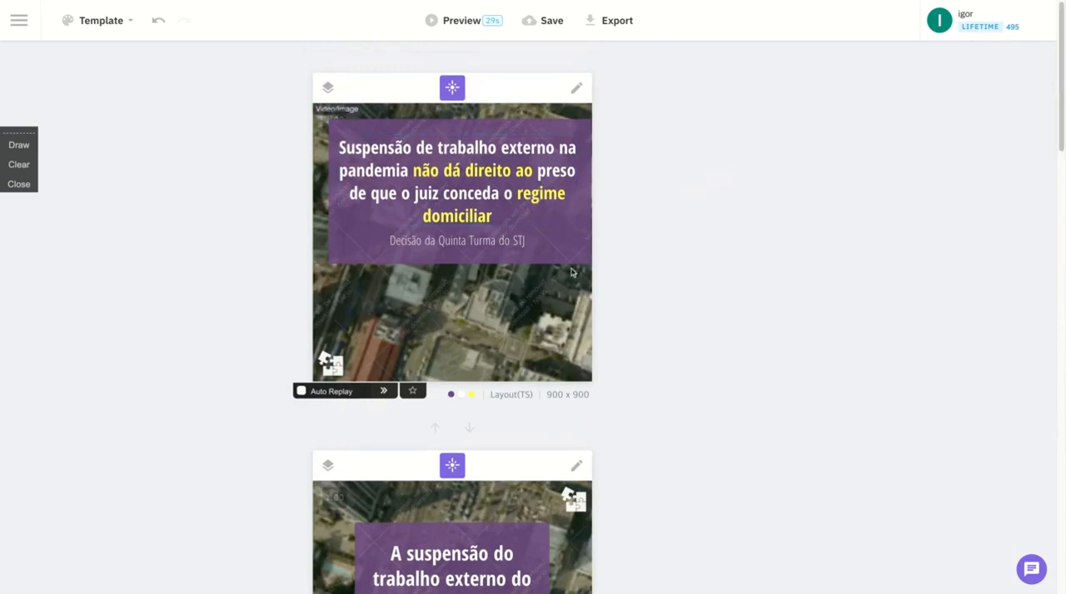
left_click(18, 20)
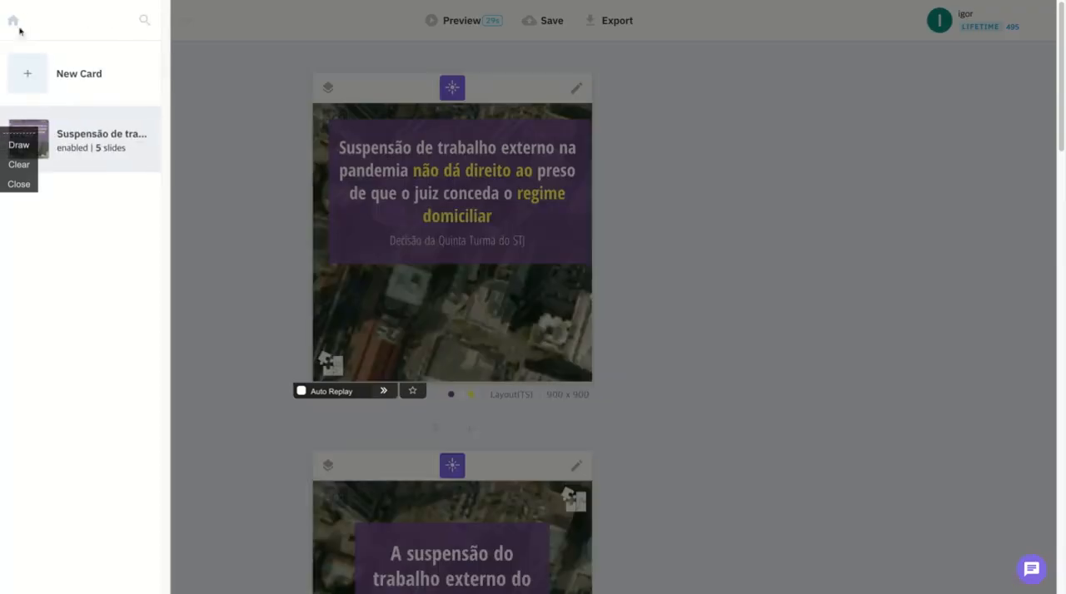
left_click(148, 122)
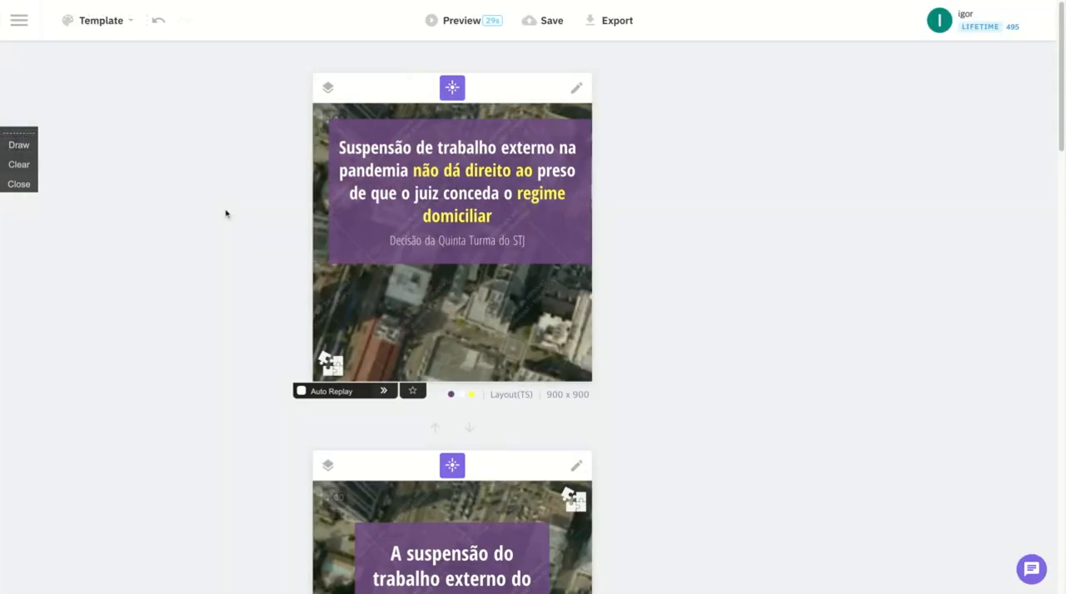
mouse_move(710, 364)
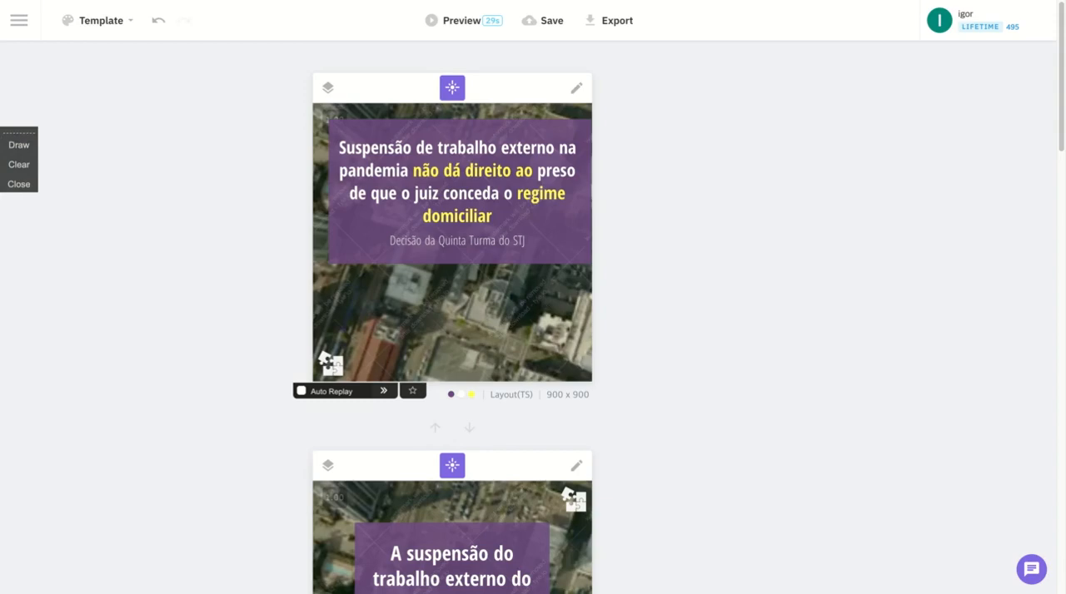
mouse_move(702, 231)
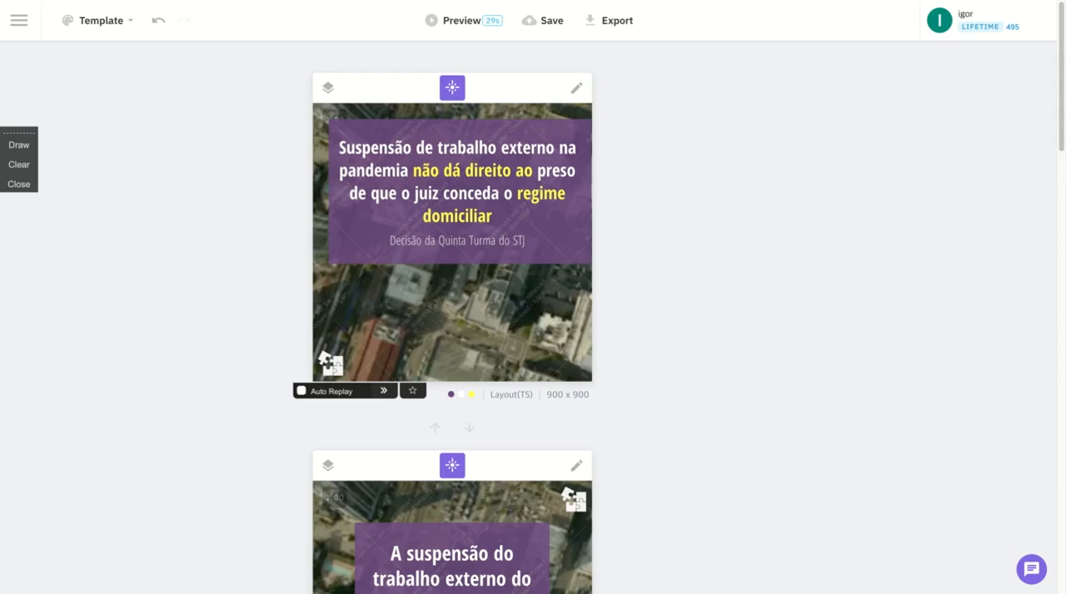
mouse_move(716, 4)
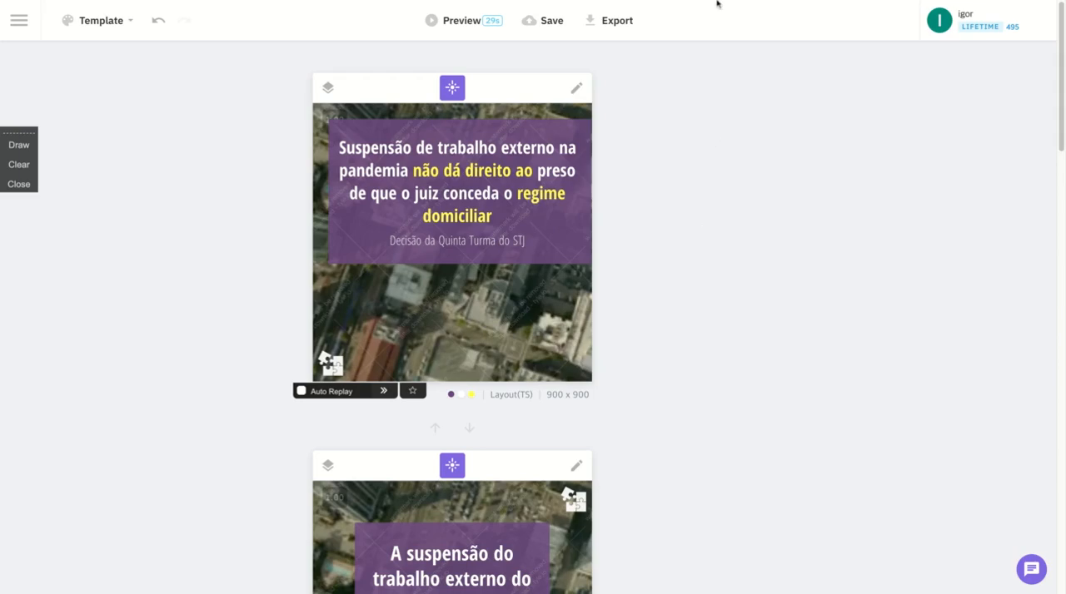